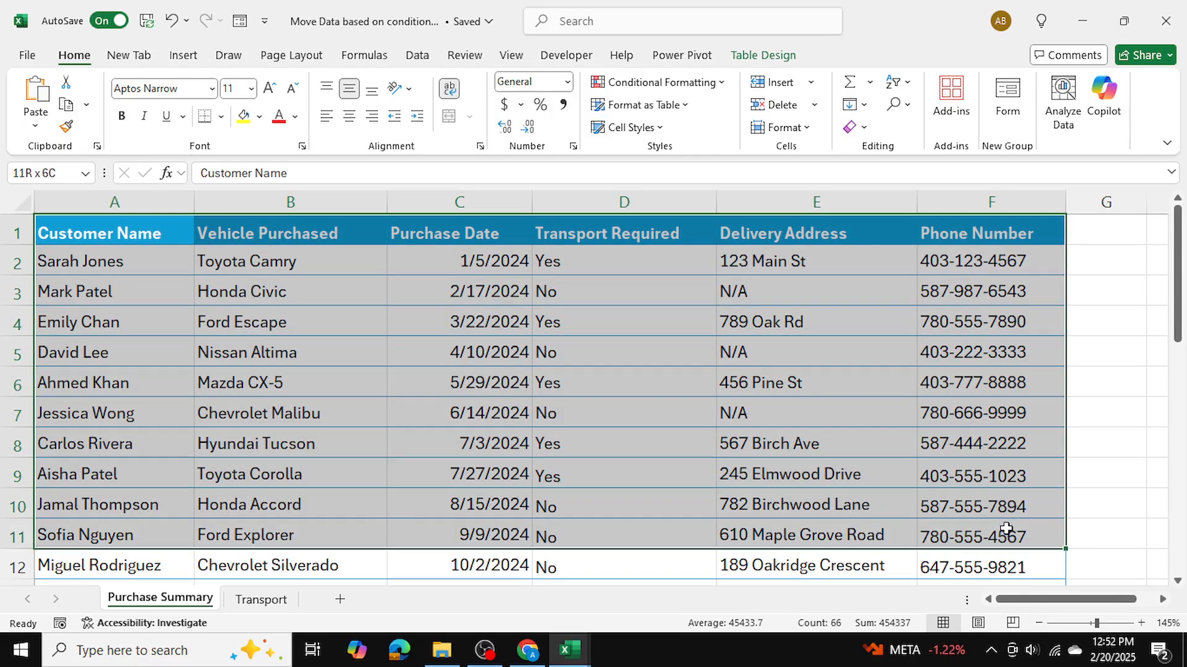
Review customers' Transport Required values on Purchase Summary and compare with the empty Transport sheet.
click(1153, 413)
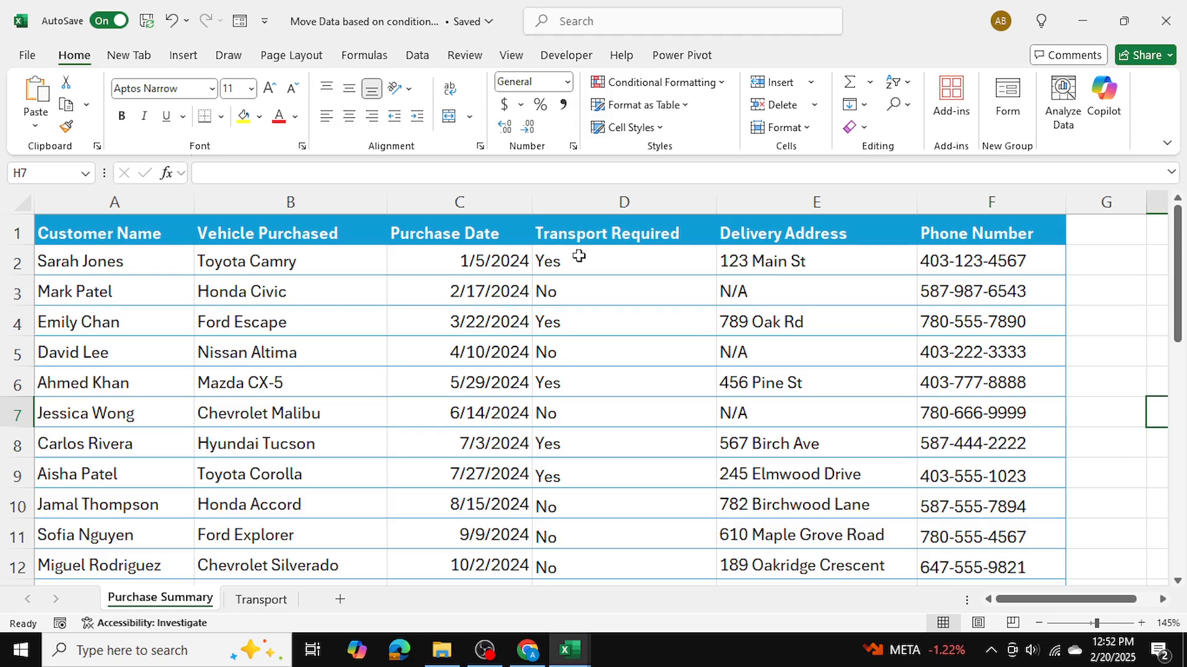
click(623, 260)
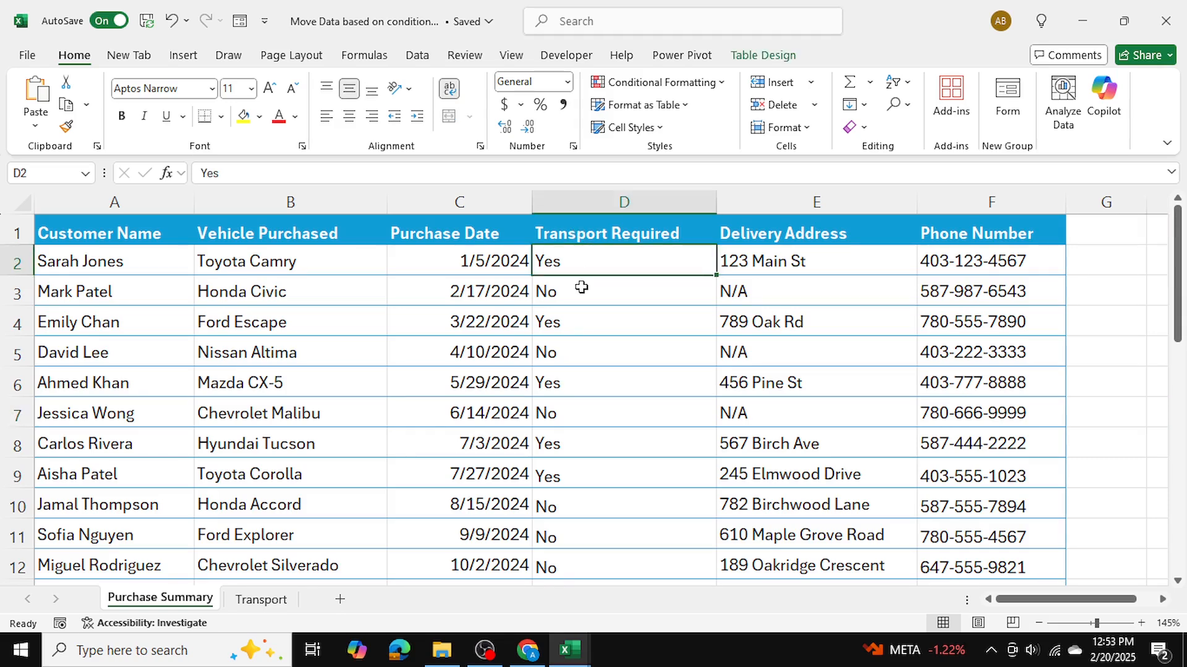
click(622, 321)
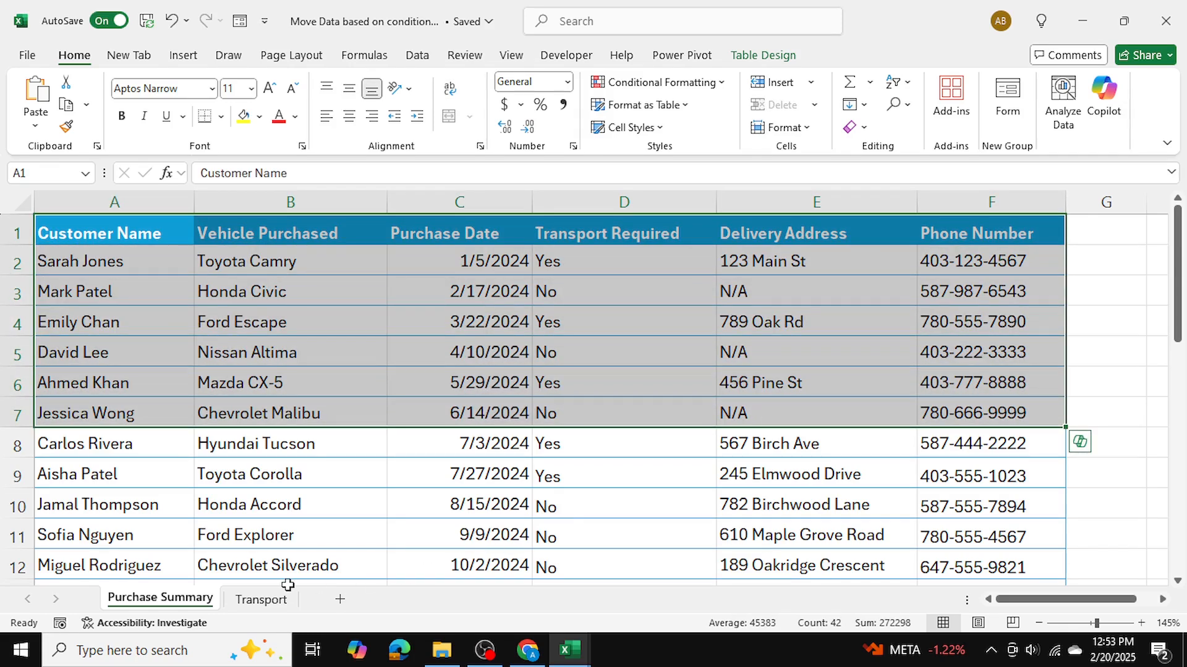
click(261, 598)
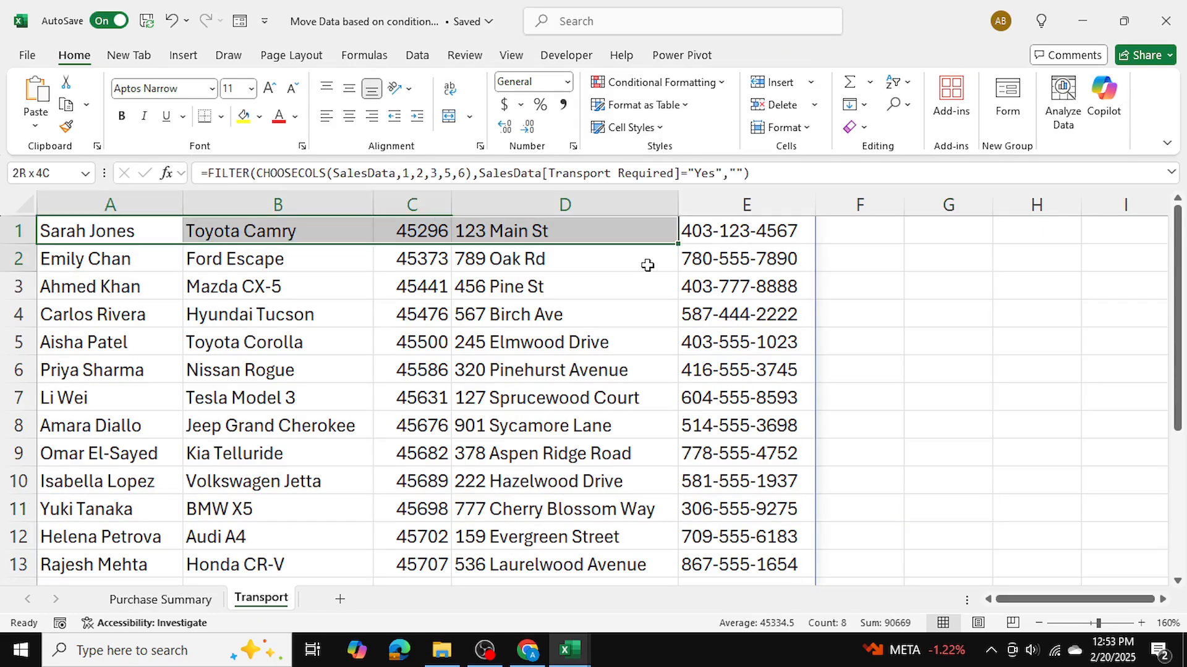
click(1036, 425)
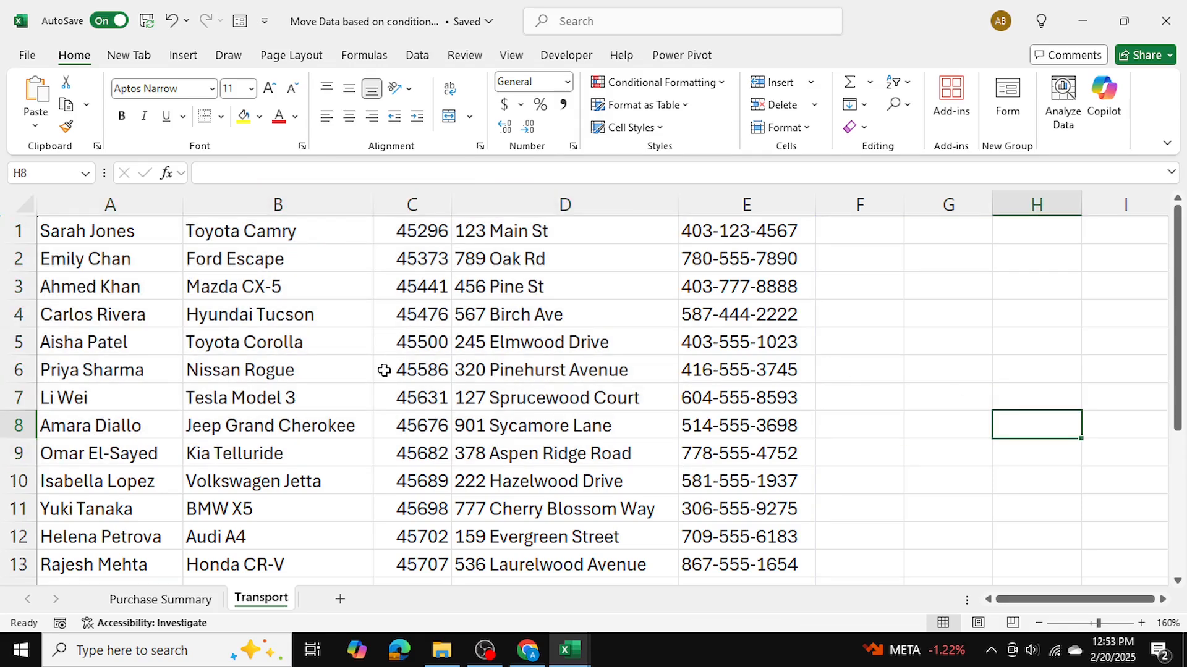
click(159, 599)
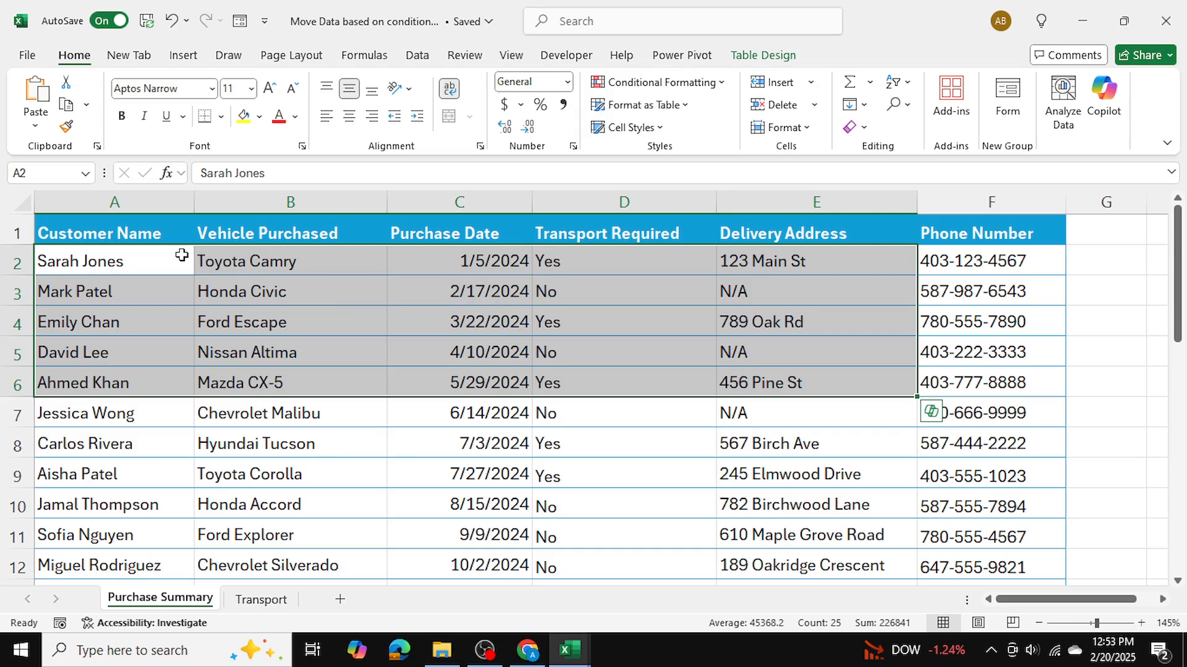
click(623, 260)
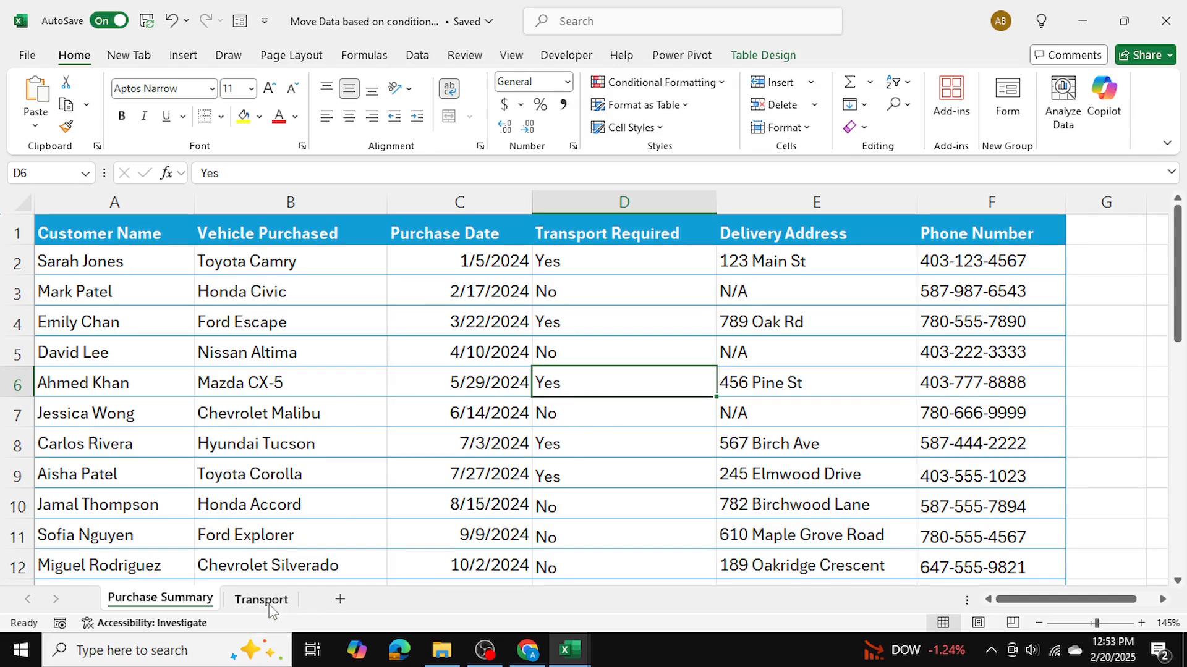
click(260, 599)
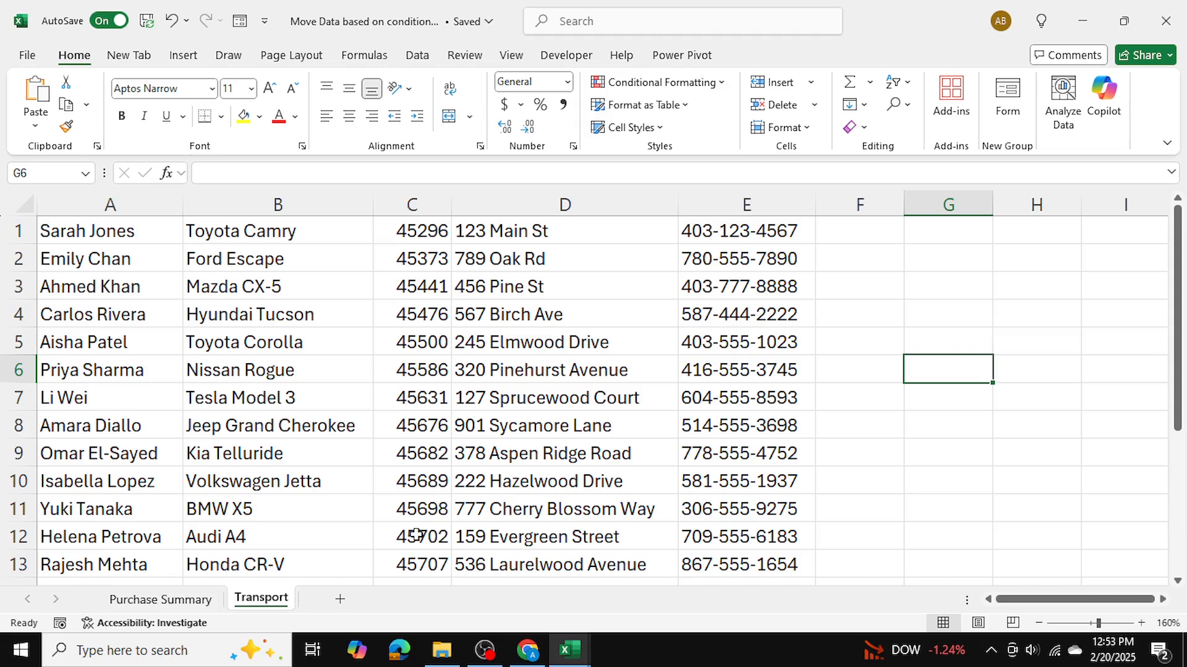
mouse_move(695, 414)
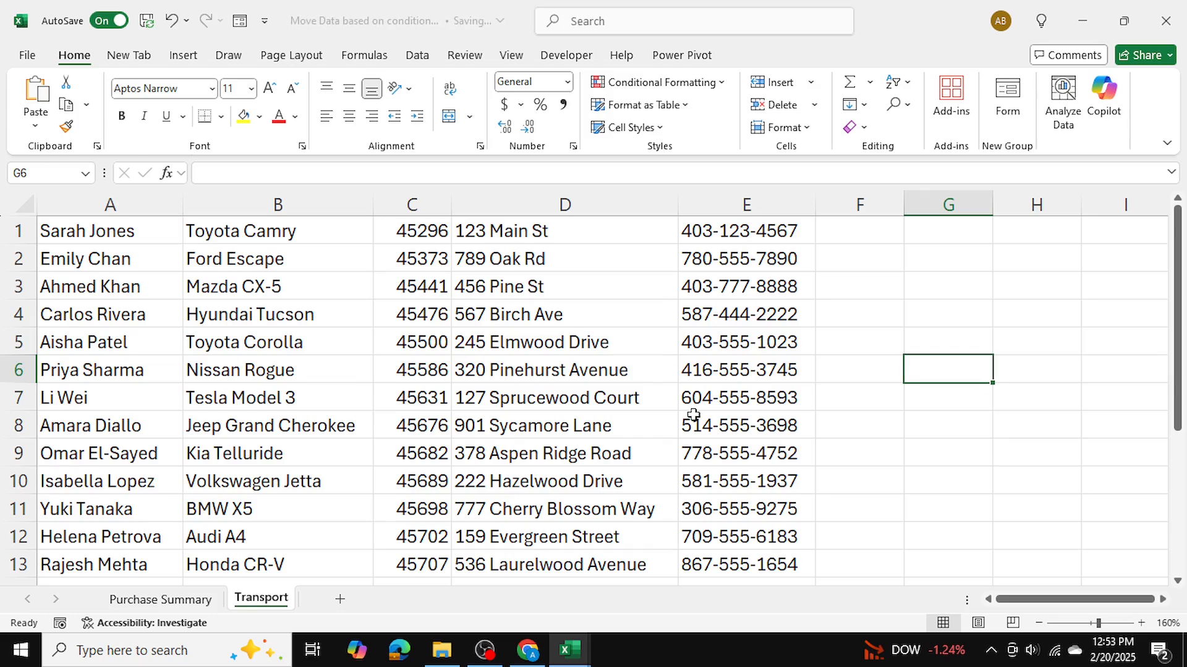
click(159, 599)
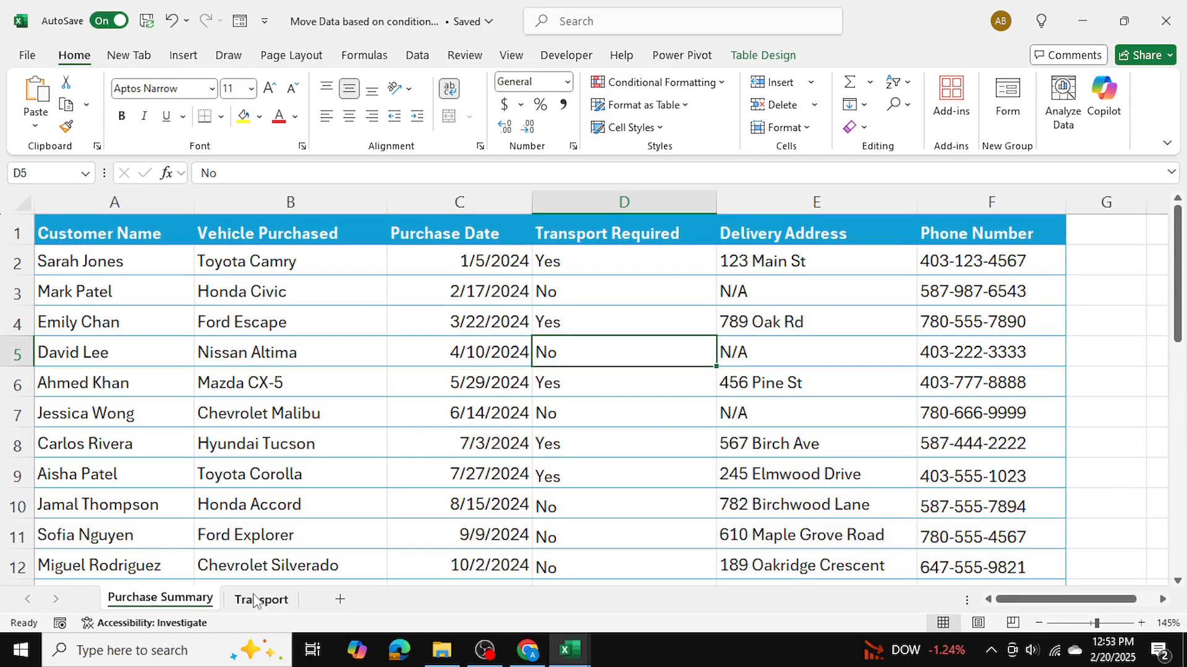
Begin =FILTER( in Transport!A1, referencing data on the Purchase Summary sheet.
click(260, 599)
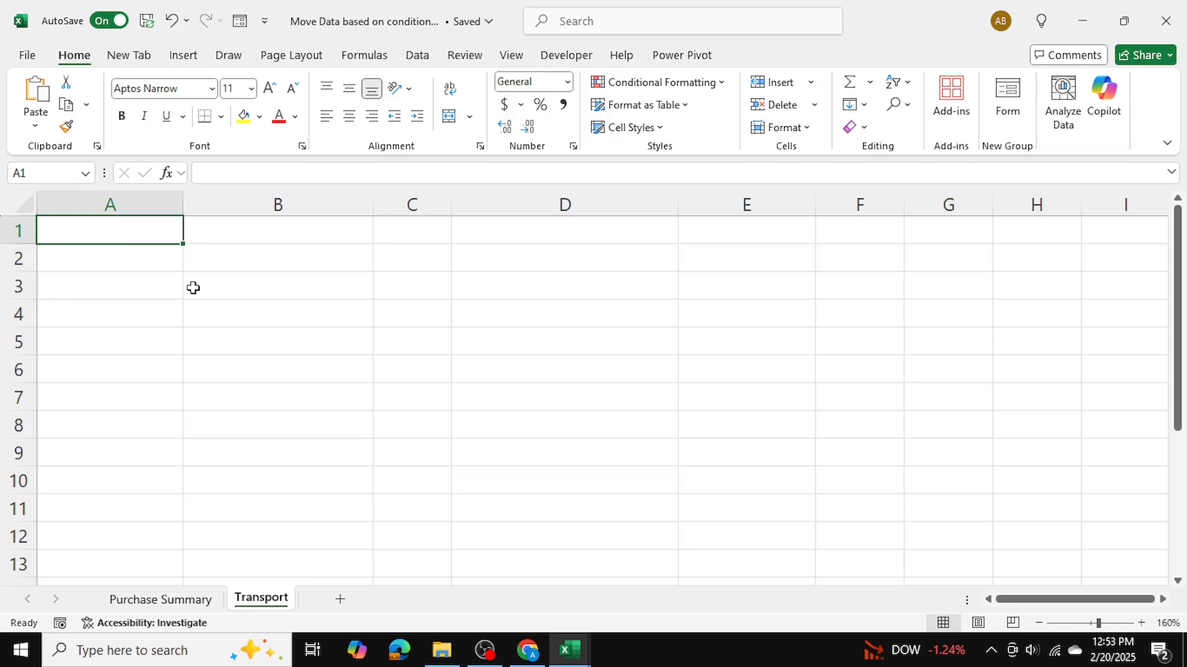
mouse_move(193, 600)
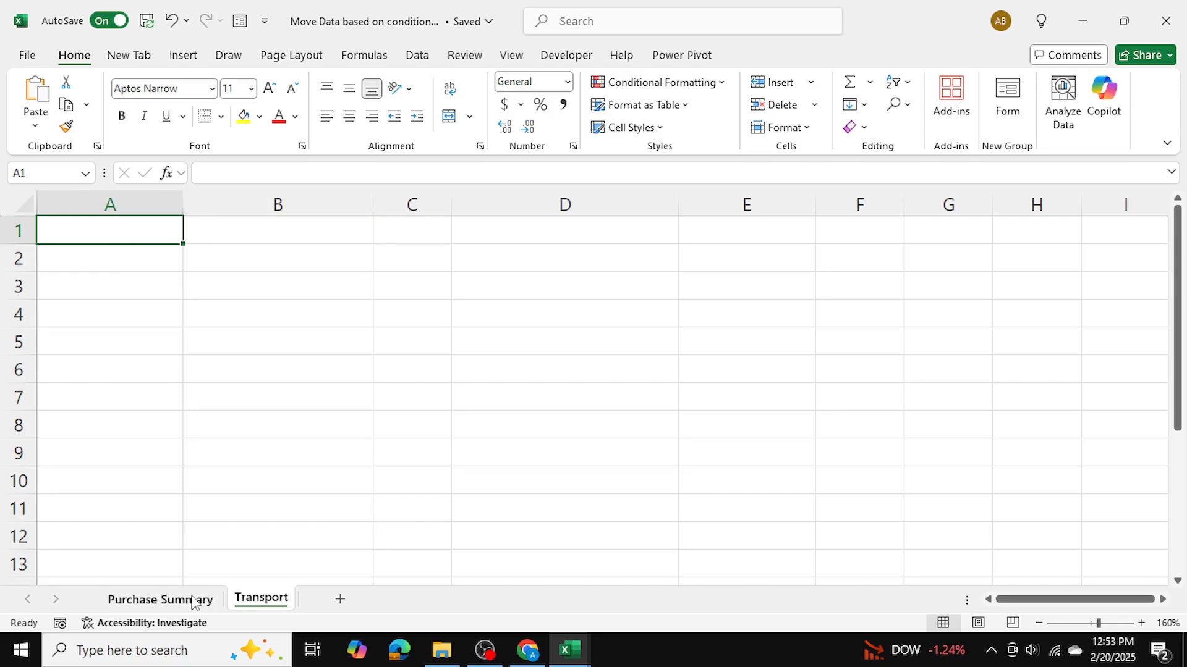
text(=)
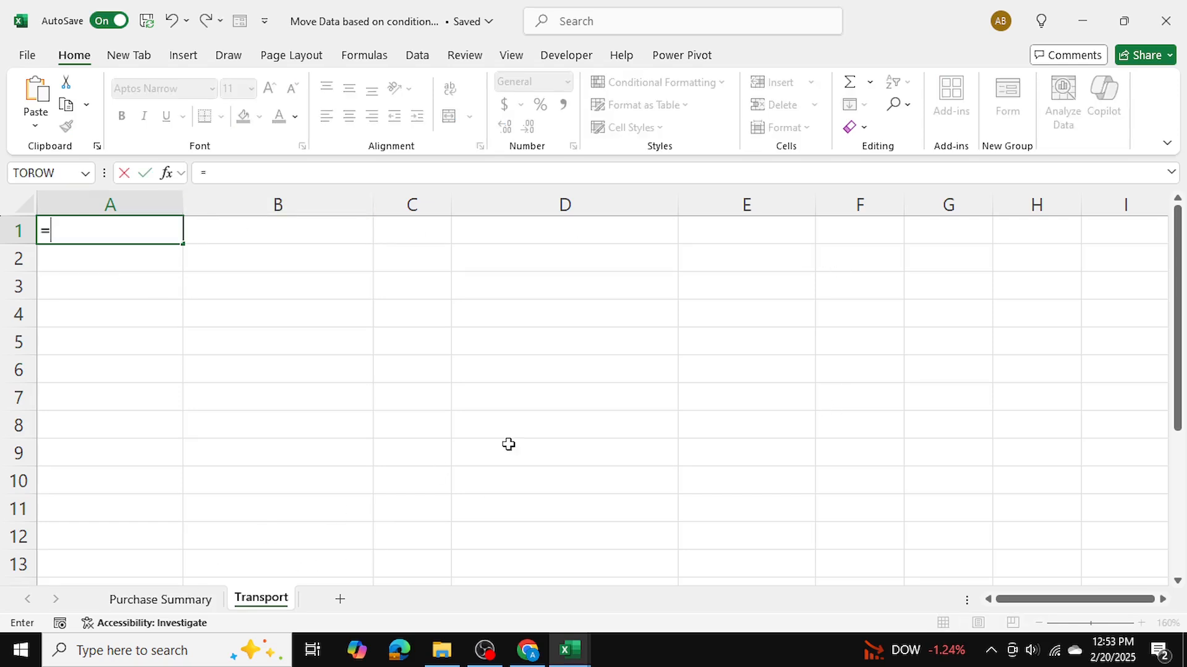
text(filter()
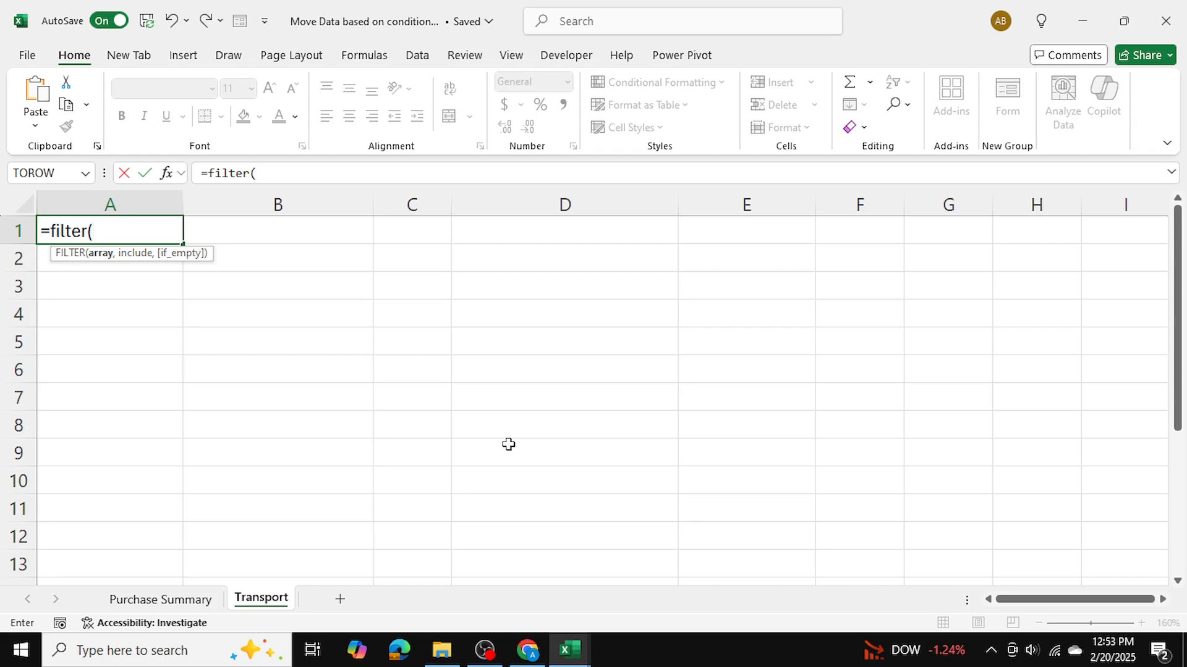
mouse_move(189, 556)
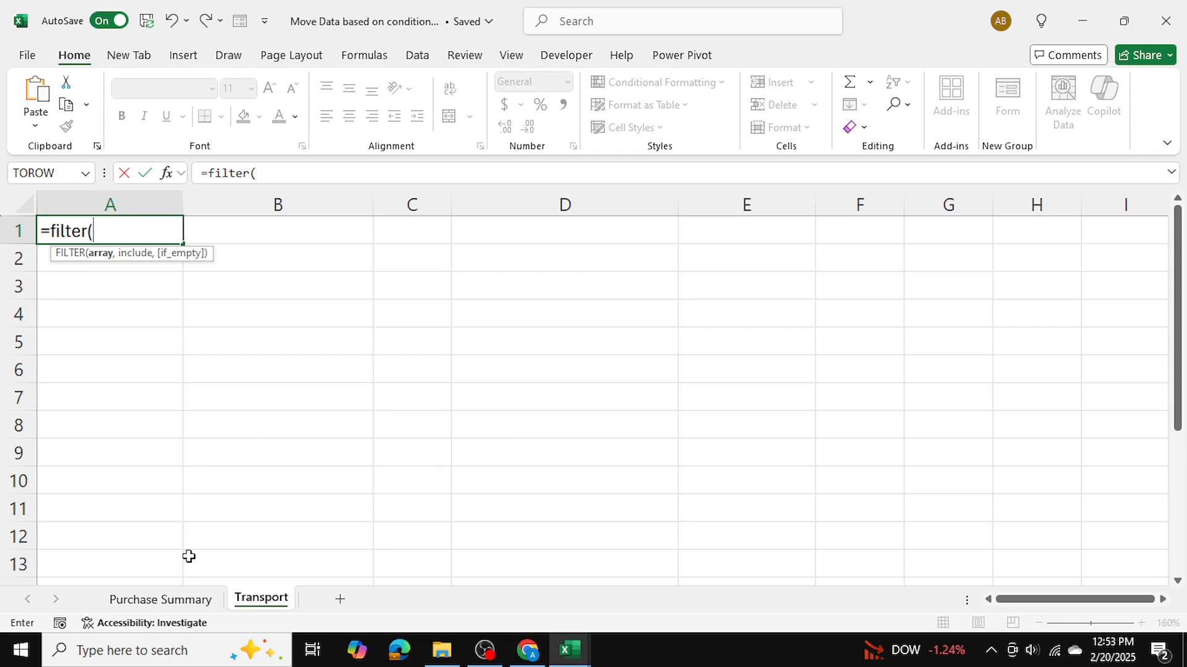
click(161, 599)
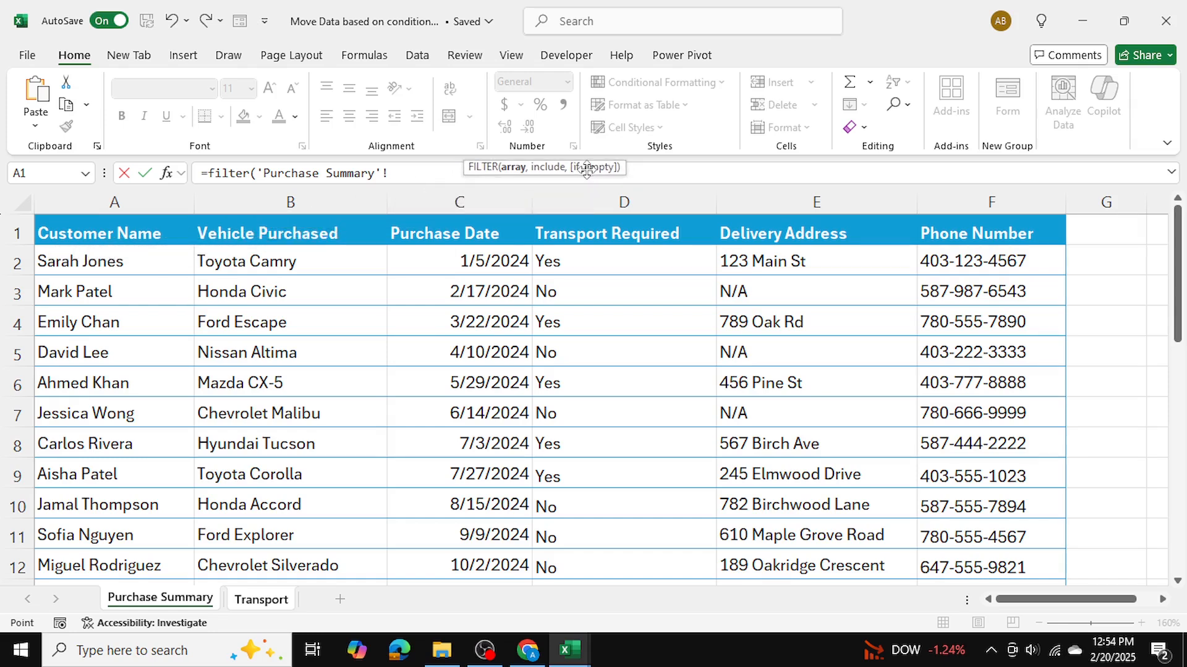
mouse_move(575, 377)
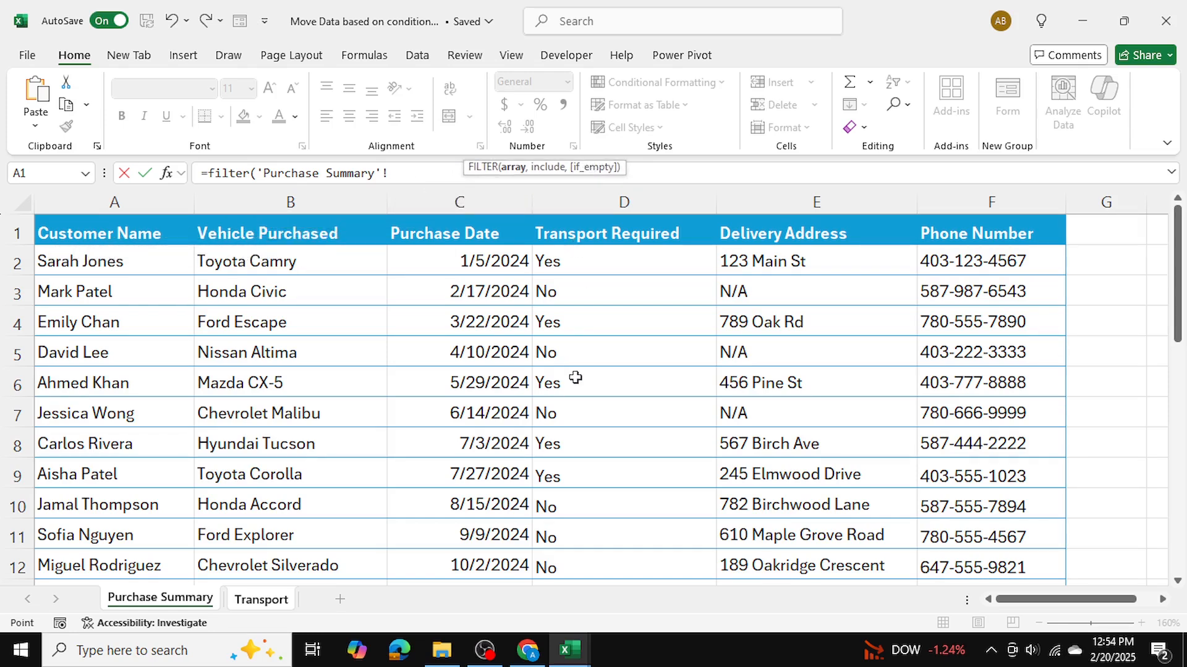
click(113, 202)
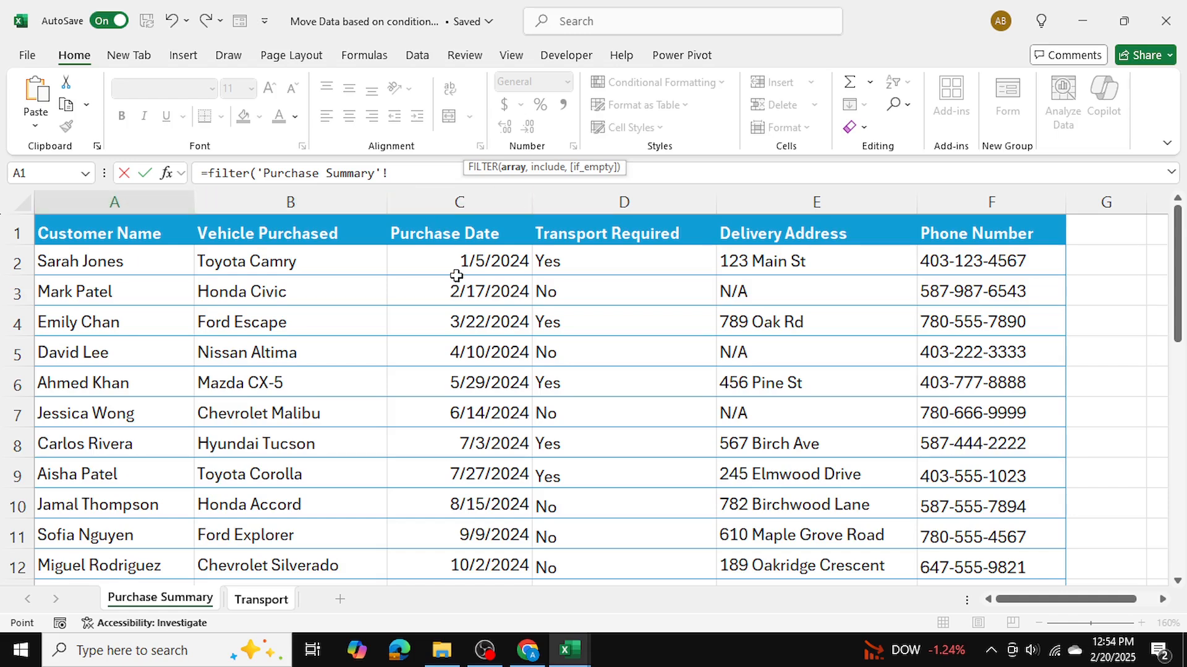
mouse_move(597, 353)
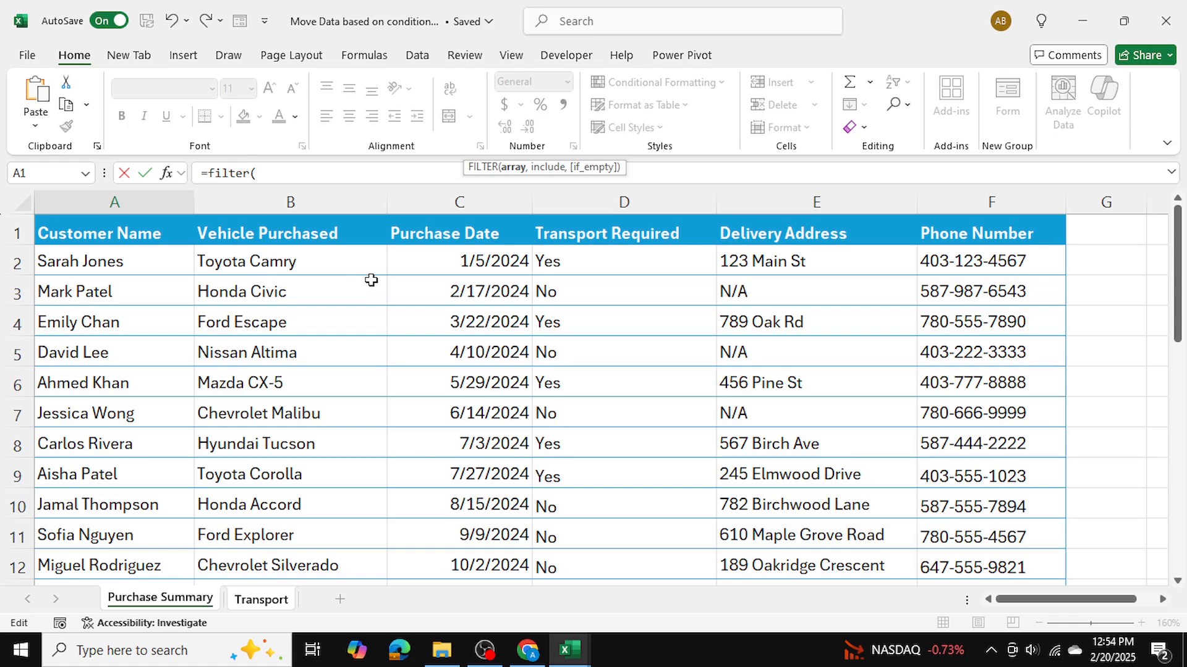
Nest CHOOSECOLS(SalesData,1,2,3, as FILTER's first argument.
text(choos)
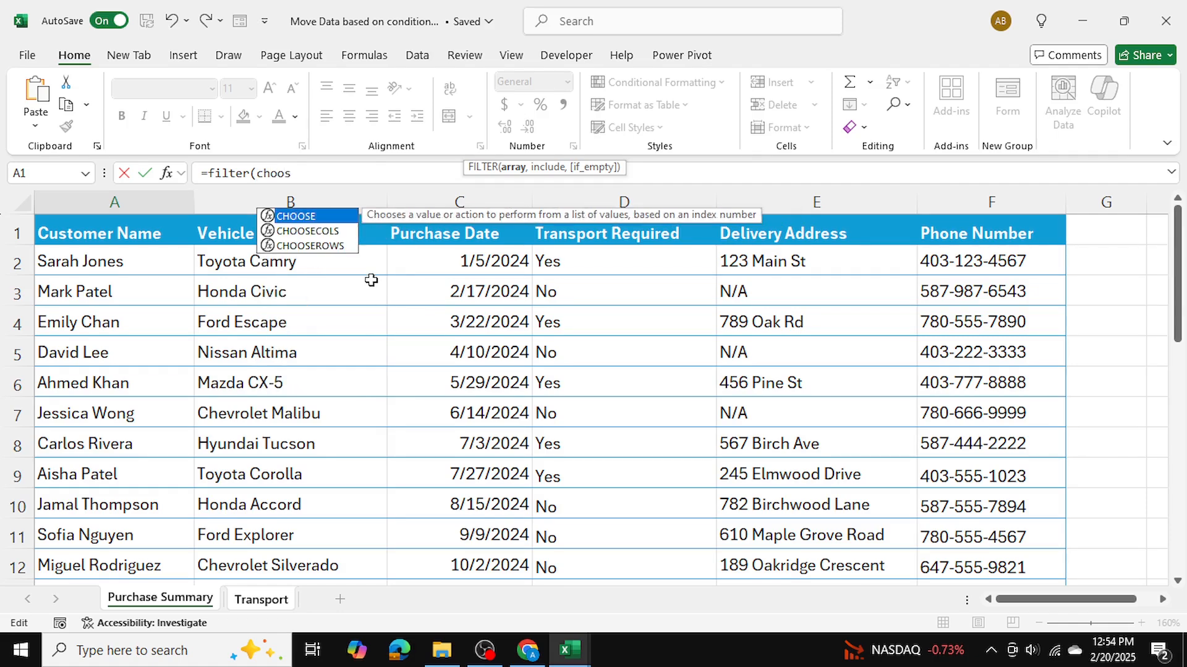
text(ecols)
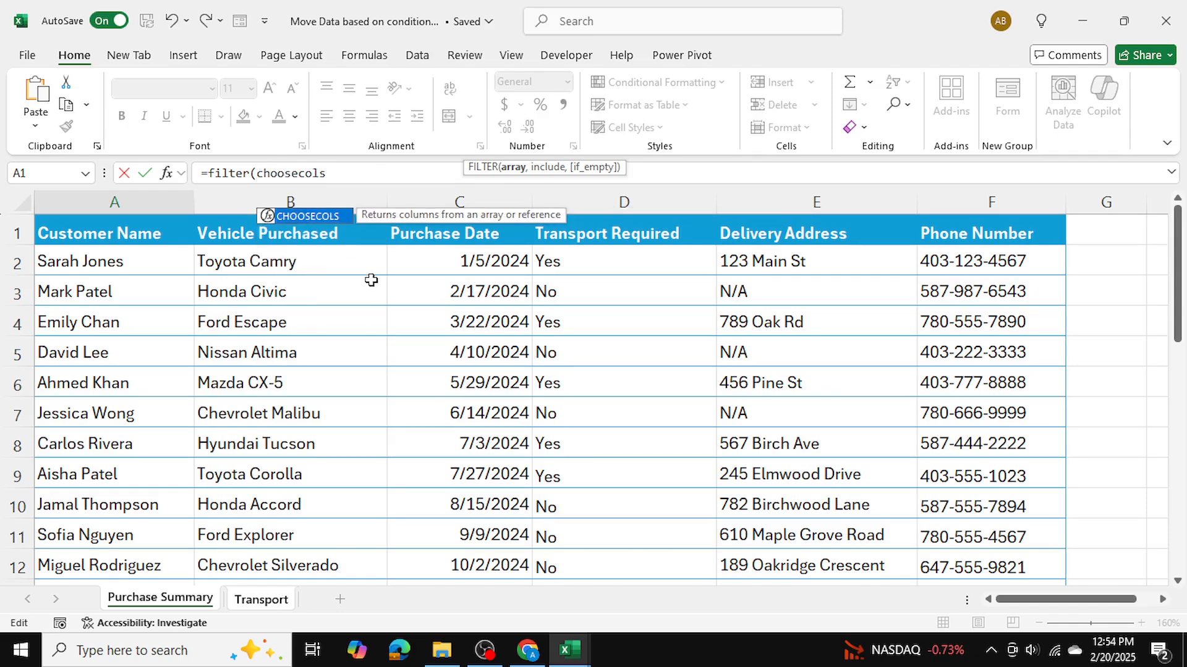
text(()
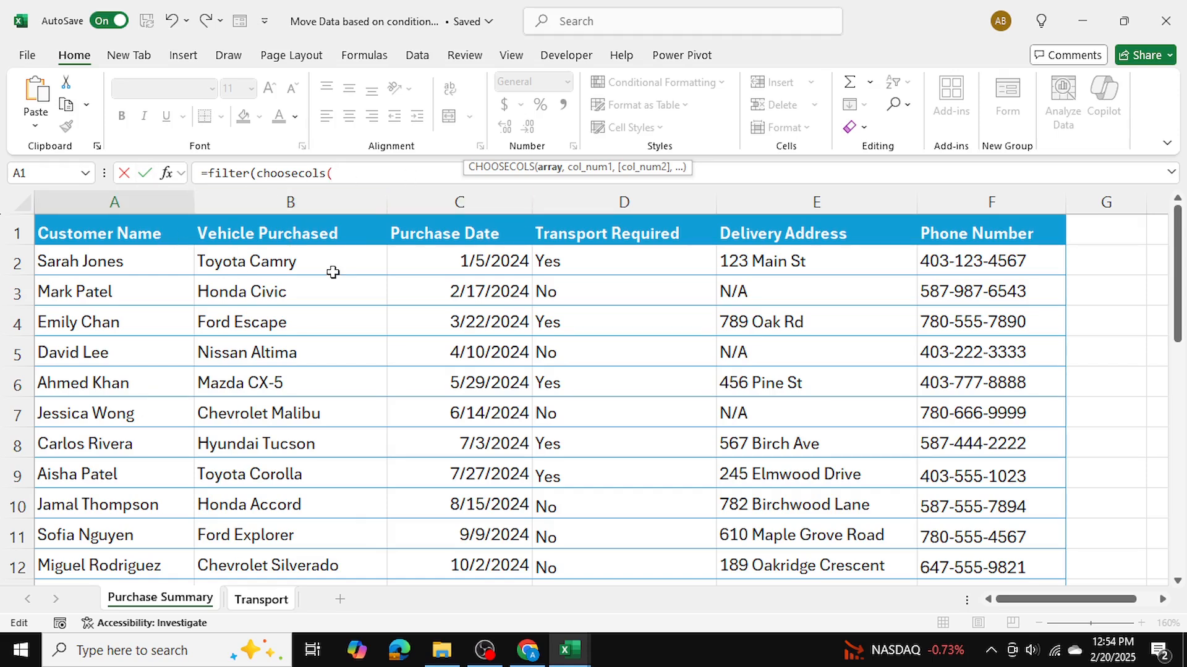
text(SalesData,)
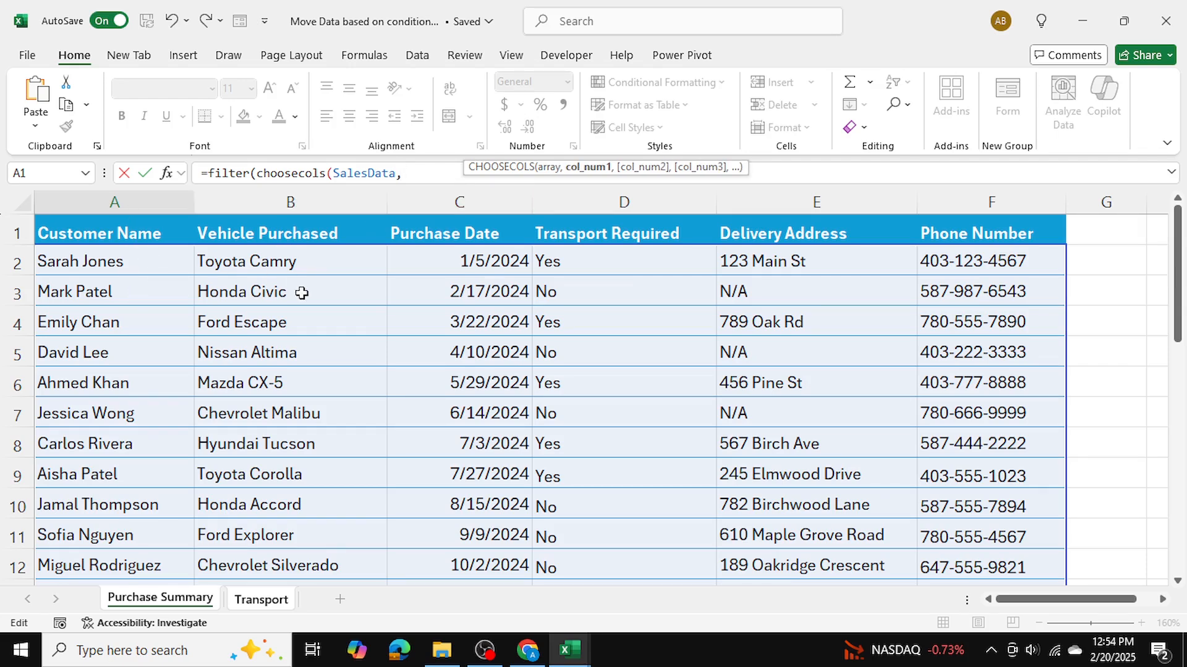
text(1,2)
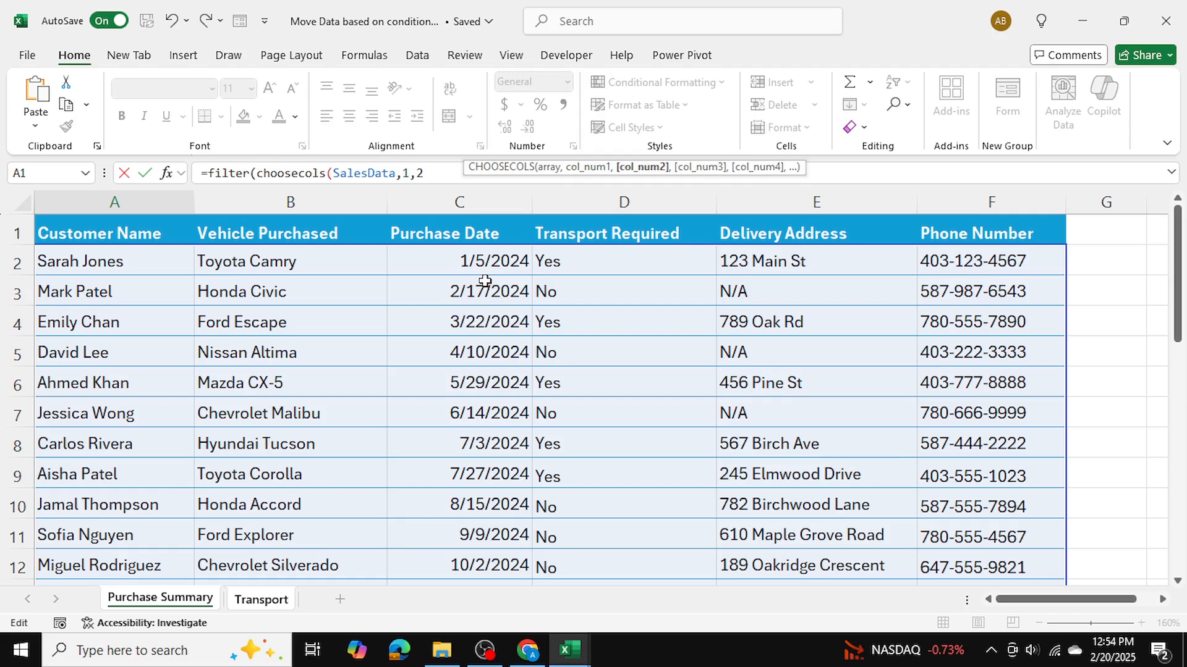
text(3,)
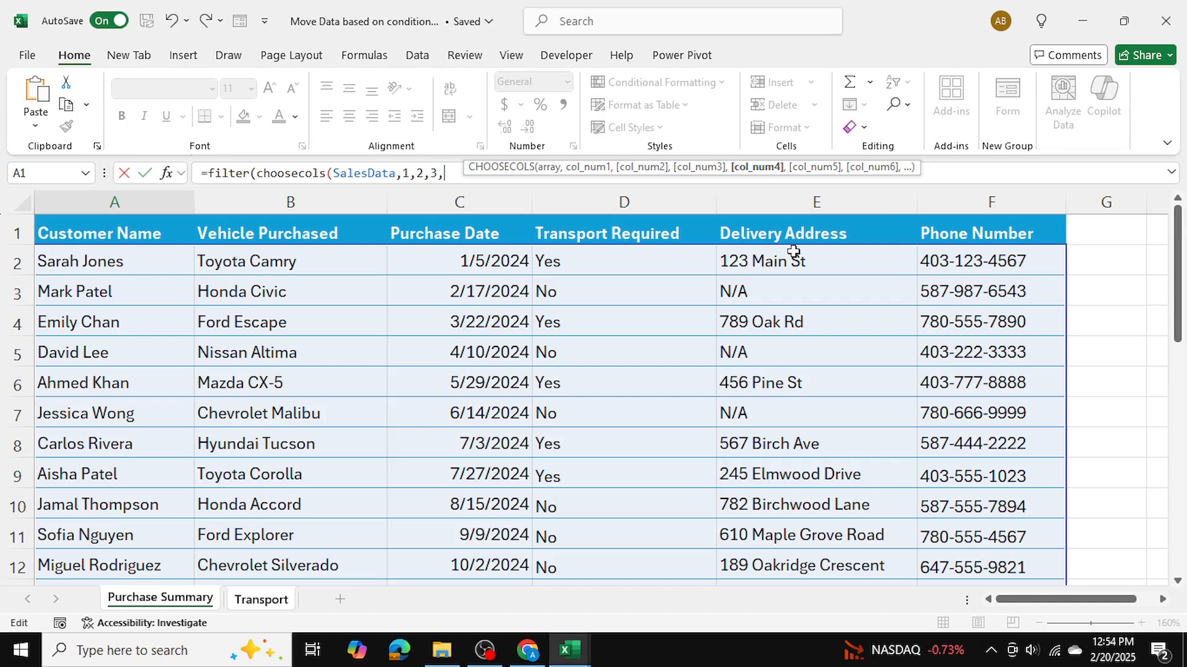
mouse_move(742, 240)
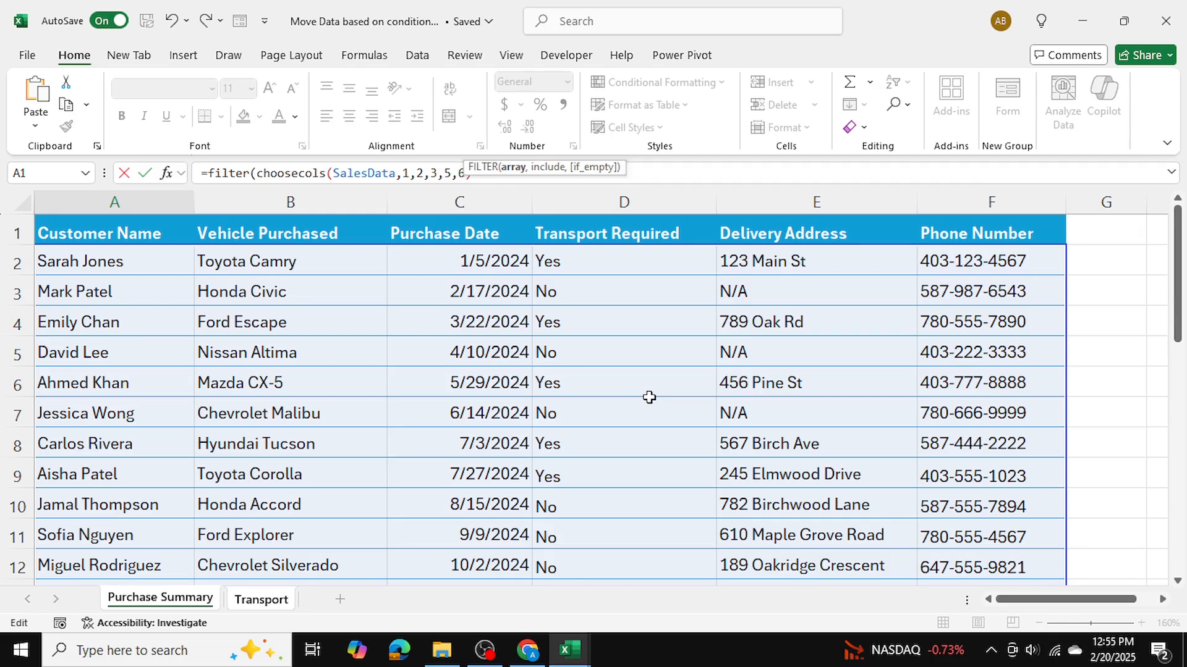
mouse_move(558, 182)
text(,)
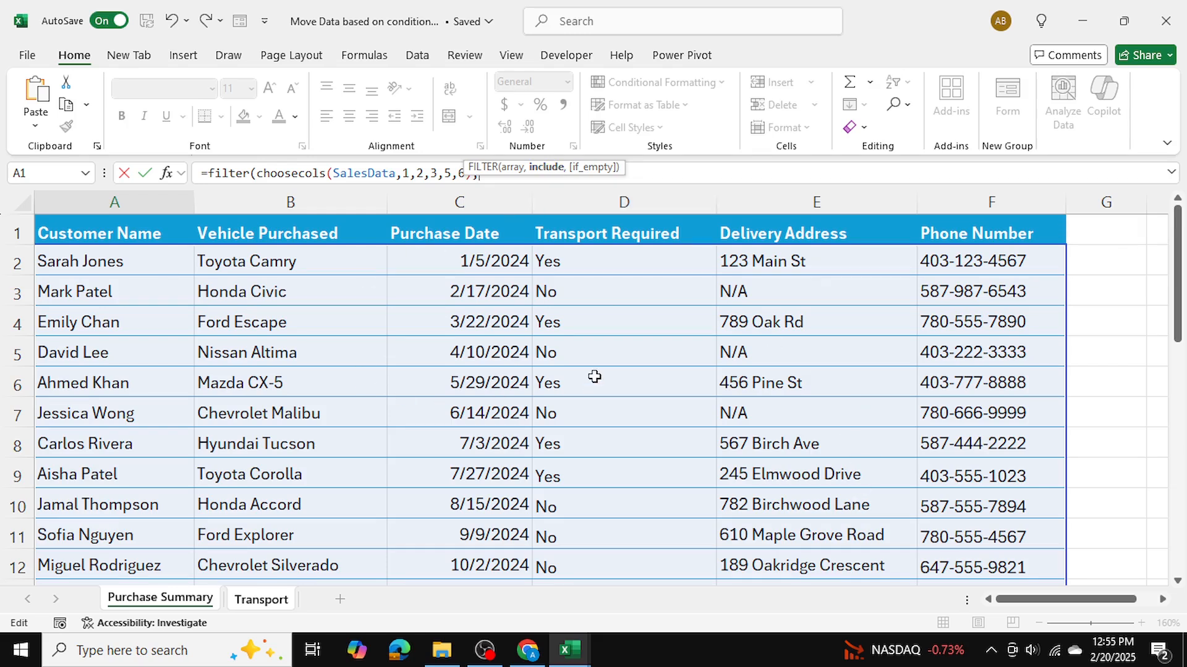
mouse_move(596, 472)
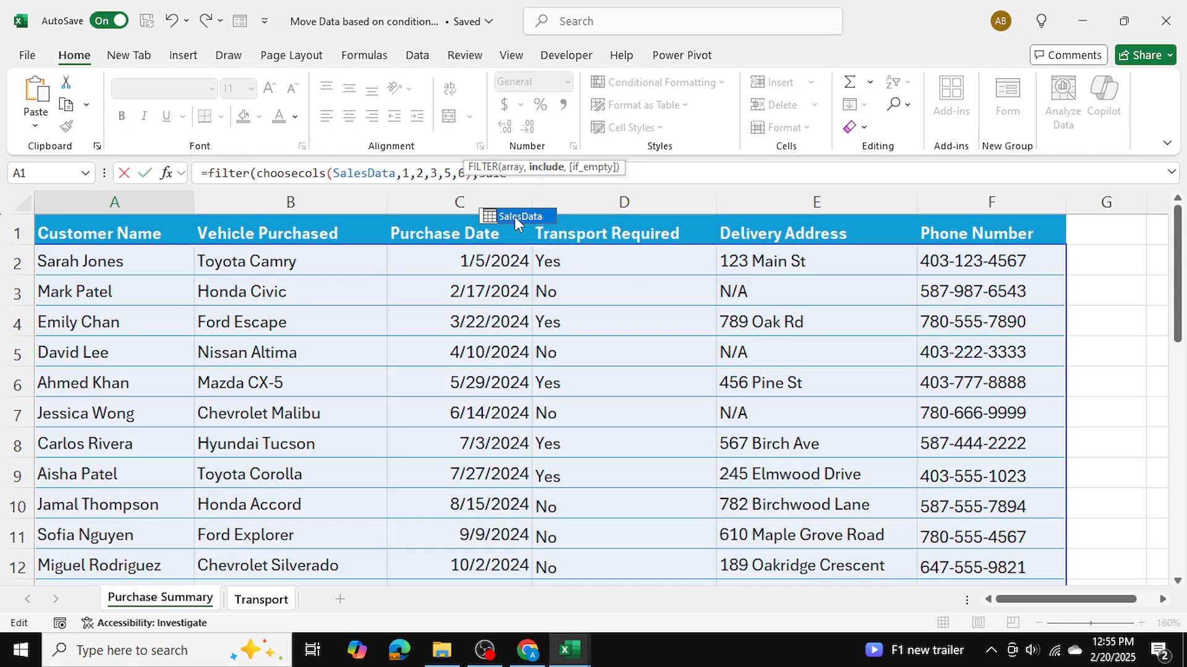
Finish the formula with SalesData[Transport Required]="Yes" and an empty "" fallback.
text(SalesData)
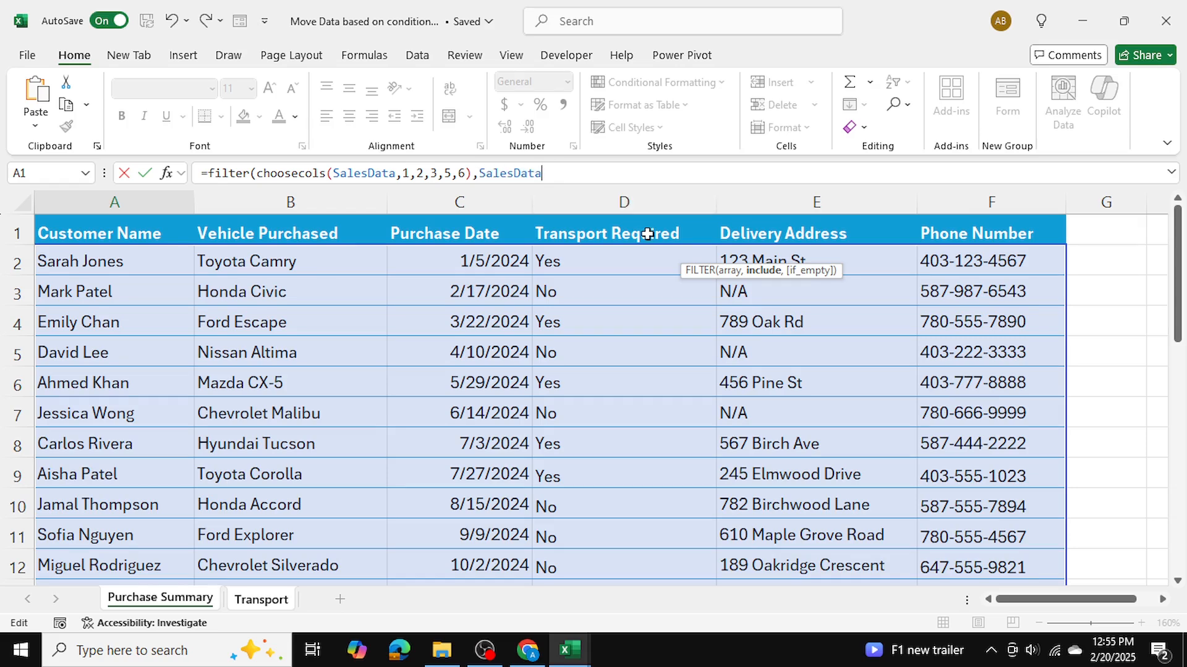
text([)
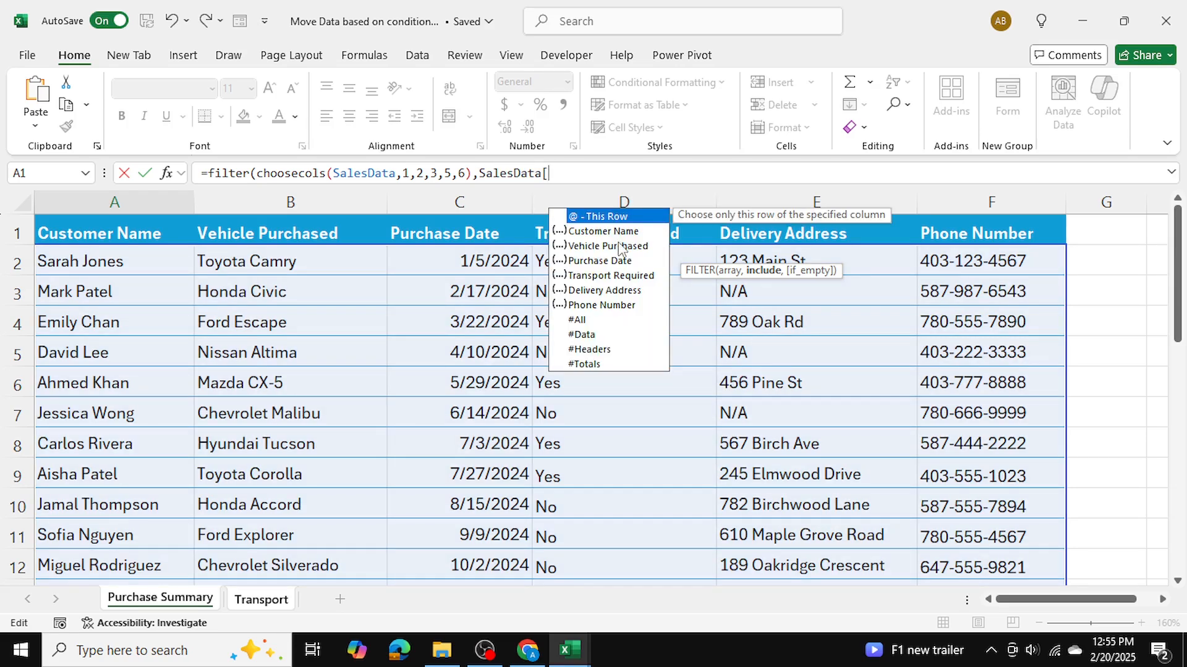
click(613, 274)
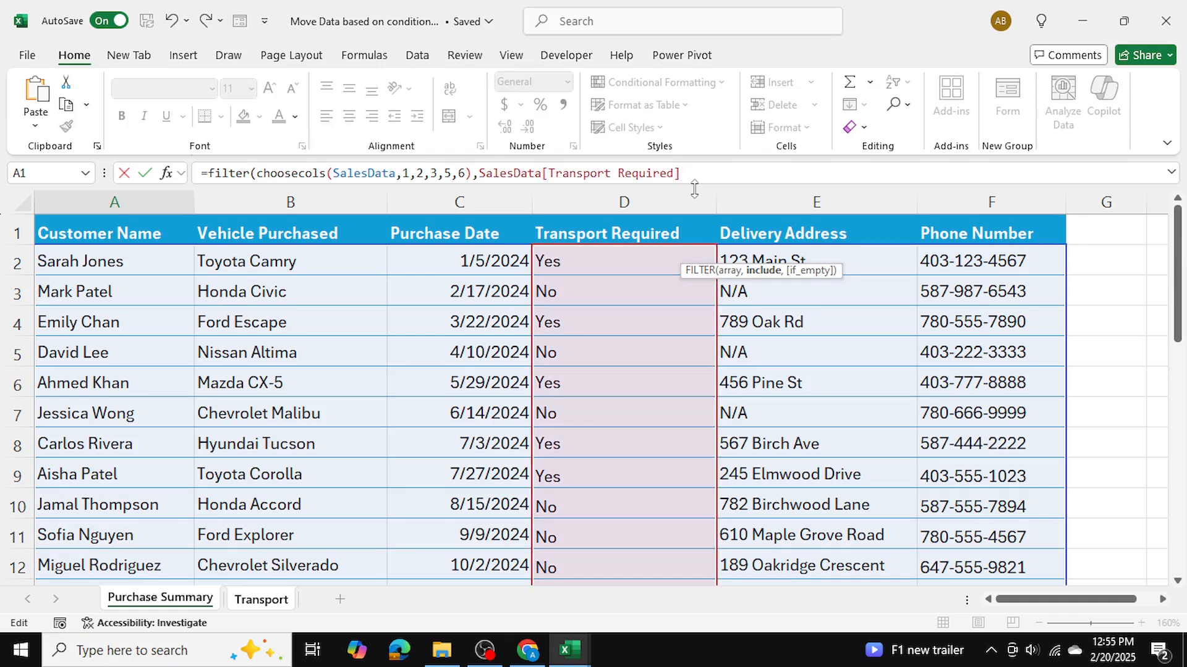
text(=")
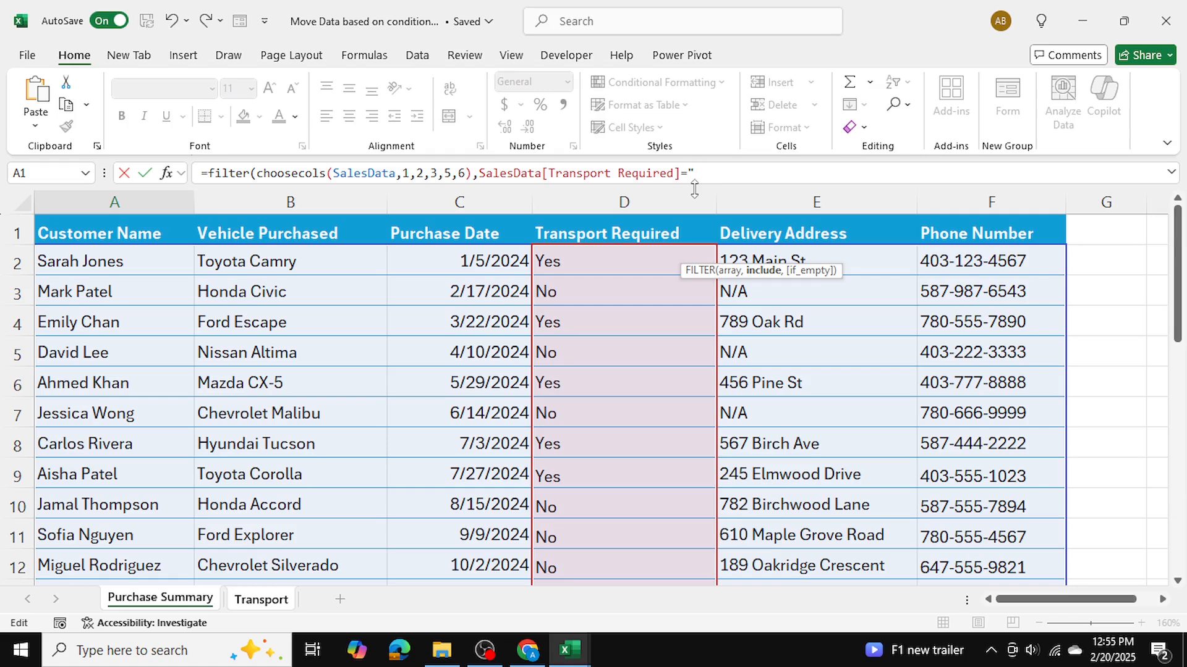
text(Yes",)
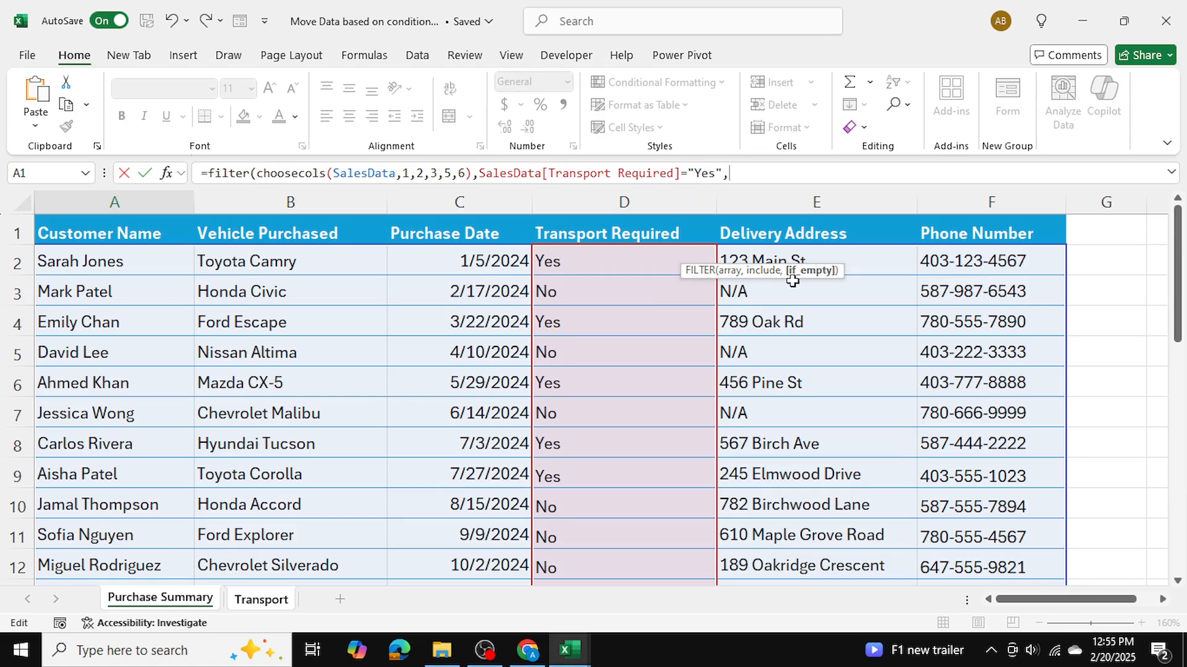
mouse_move(581, 416)
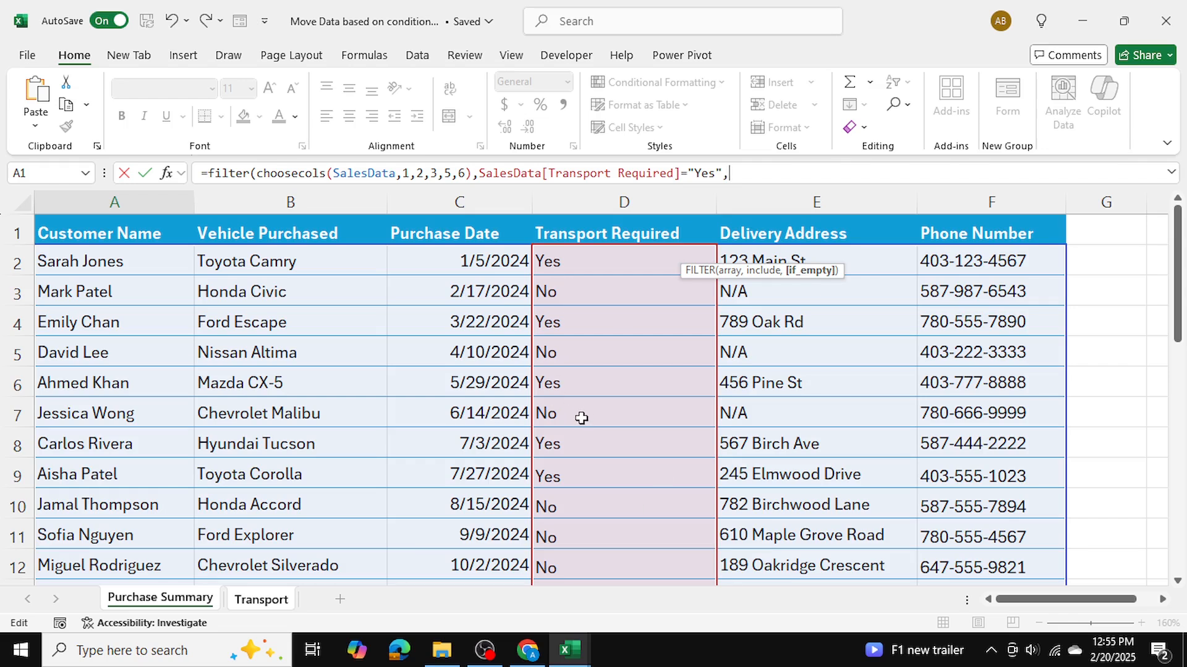
text(""))
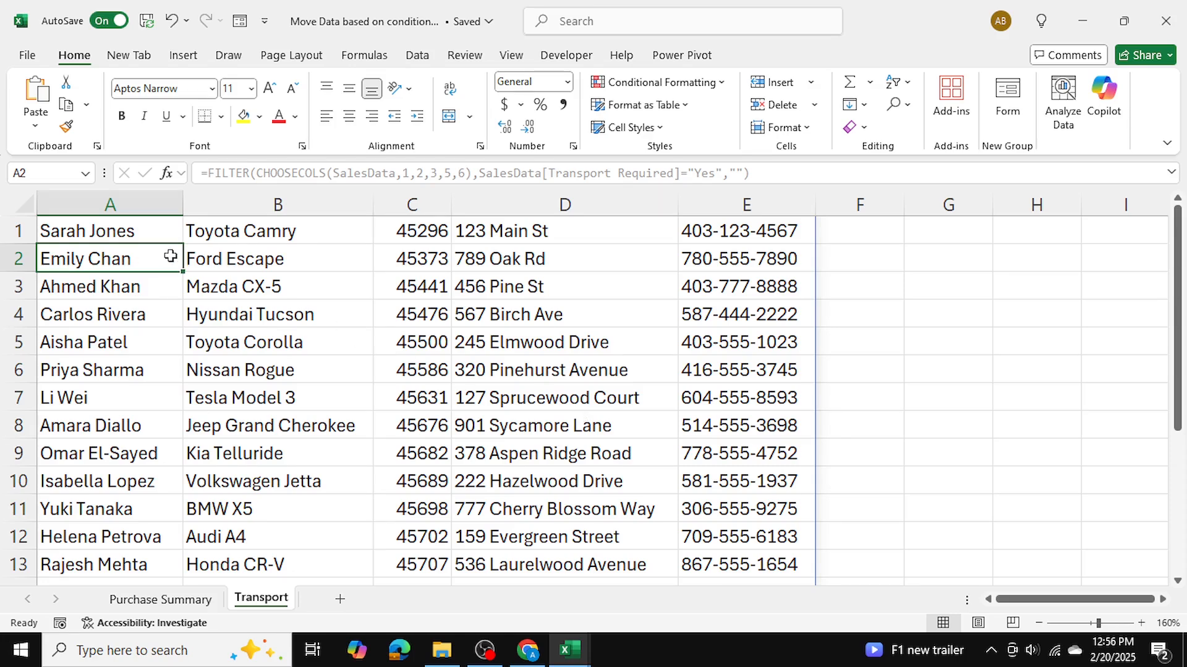
Compare the Yes-only Transport results with Purchase Summary, scrolling to the table's last rows.
drag(110, 259, 746, 313)
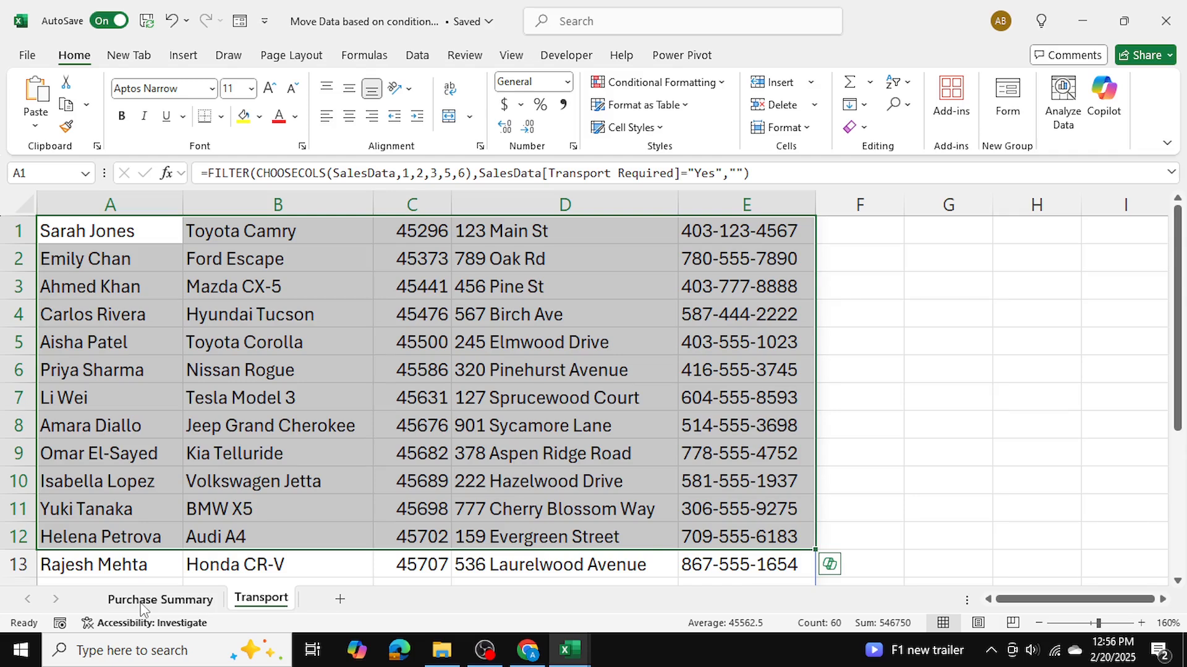
click(160, 599)
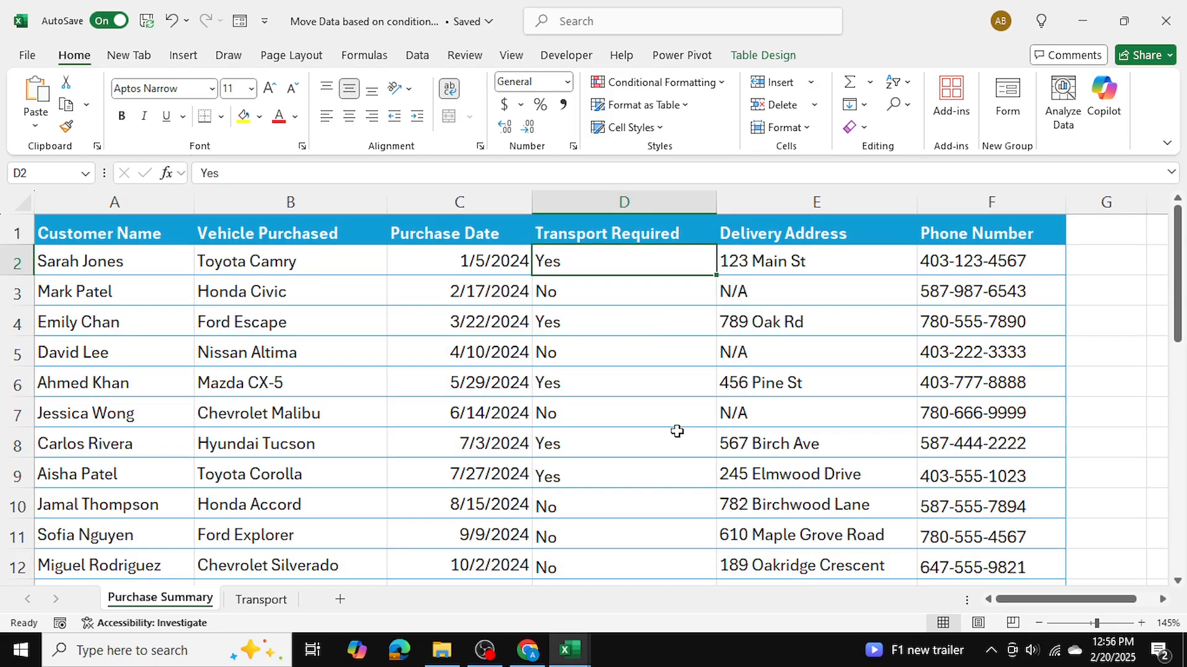
click(623, 474)
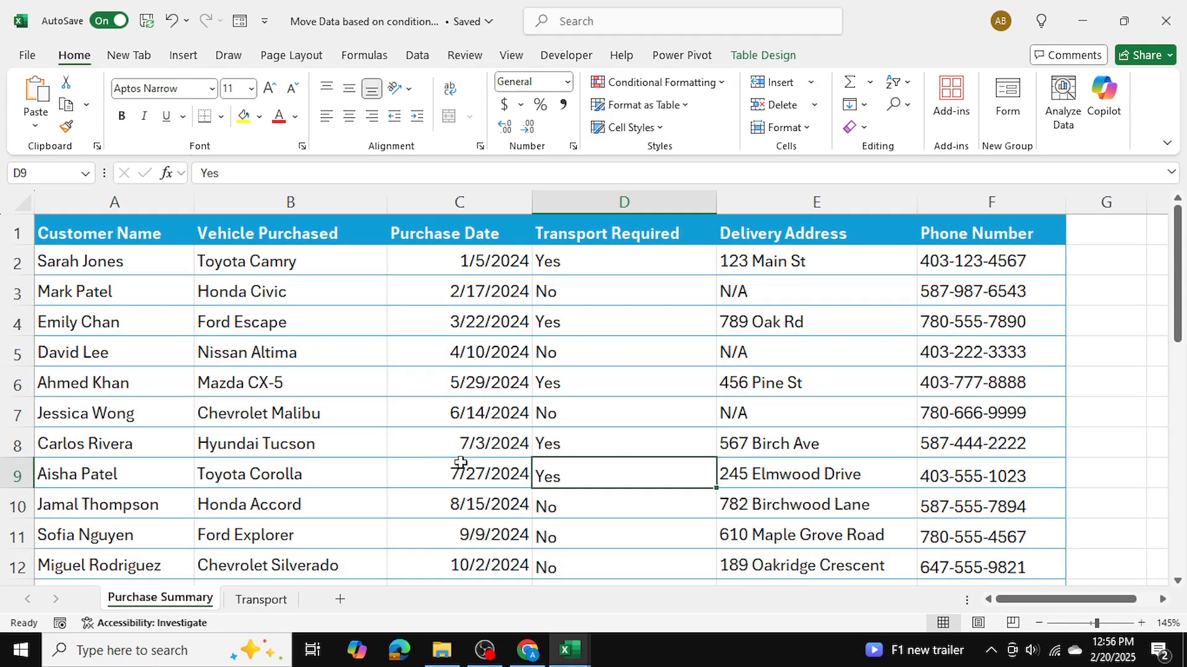
click(260, 599)
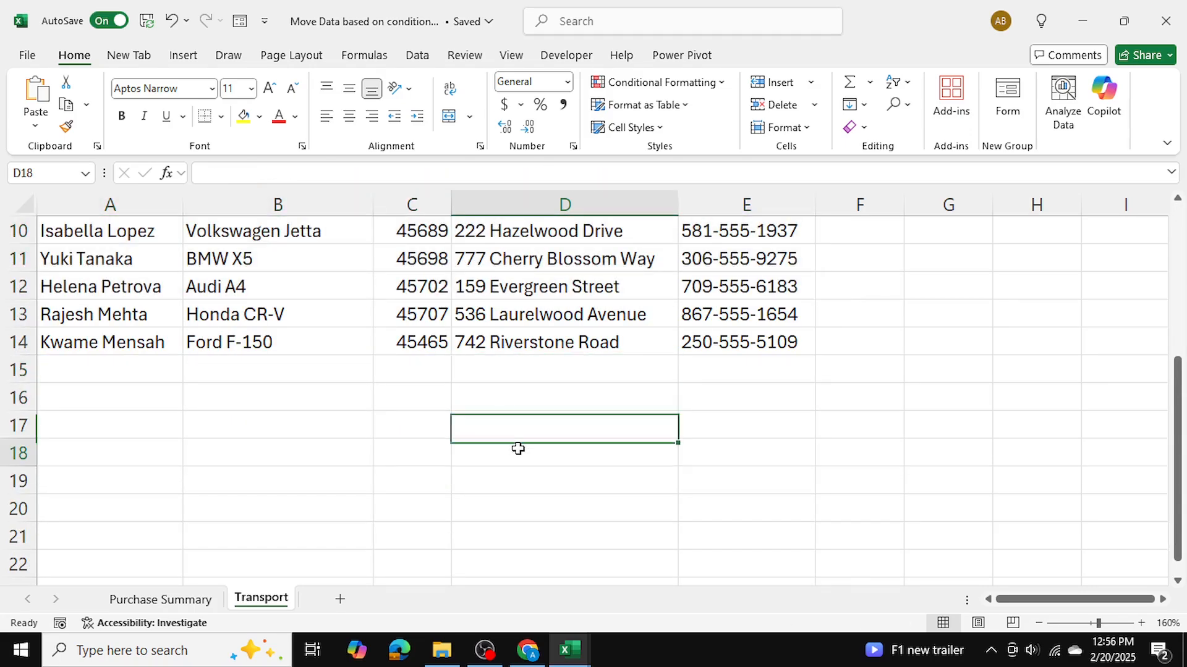
click(159, 599)
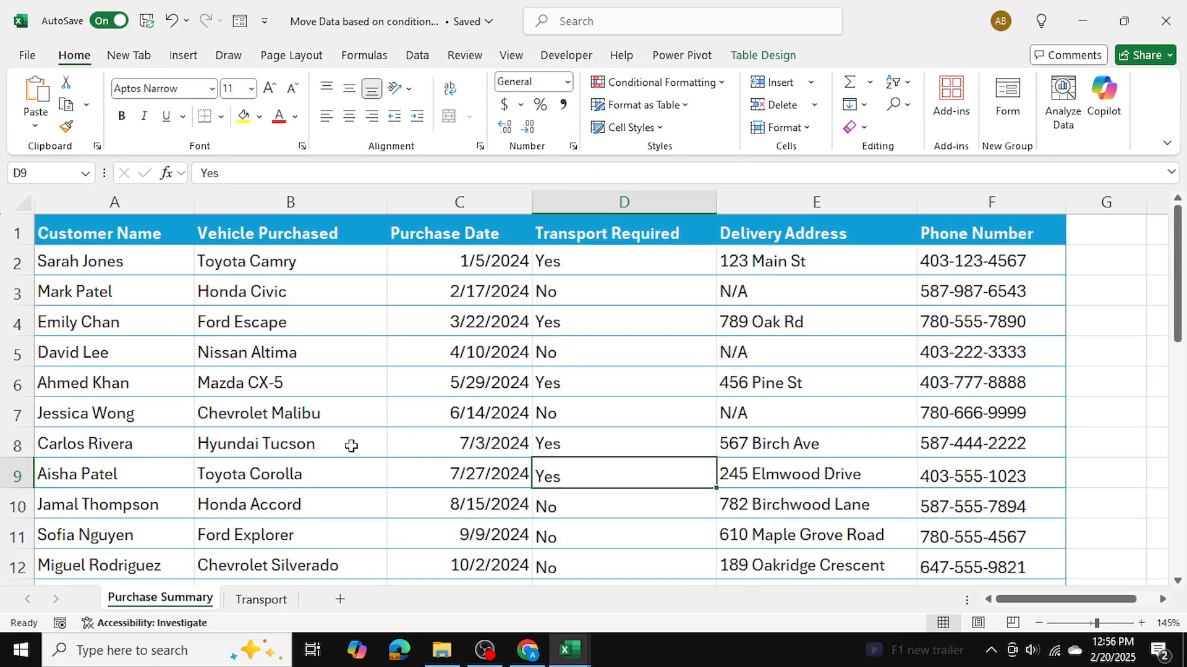
scroll(down, 3)
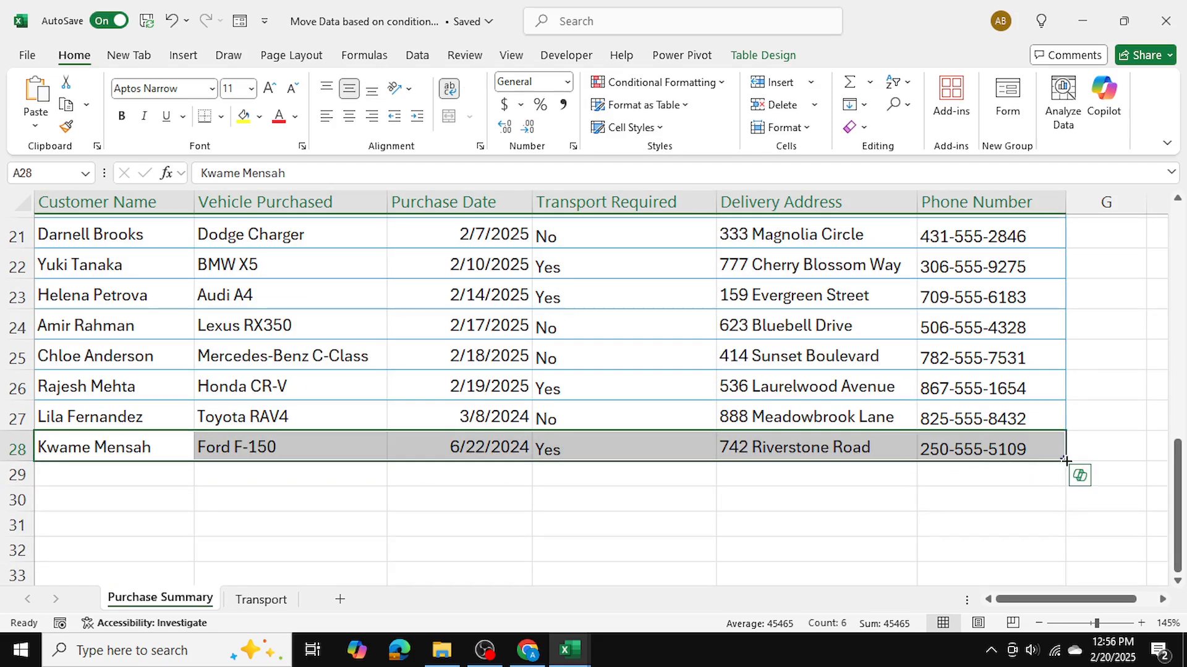
Extend the table to row 29 and enter customer name Anser with Transport Required Yes.
drag(1065, 458, 1065, 487)
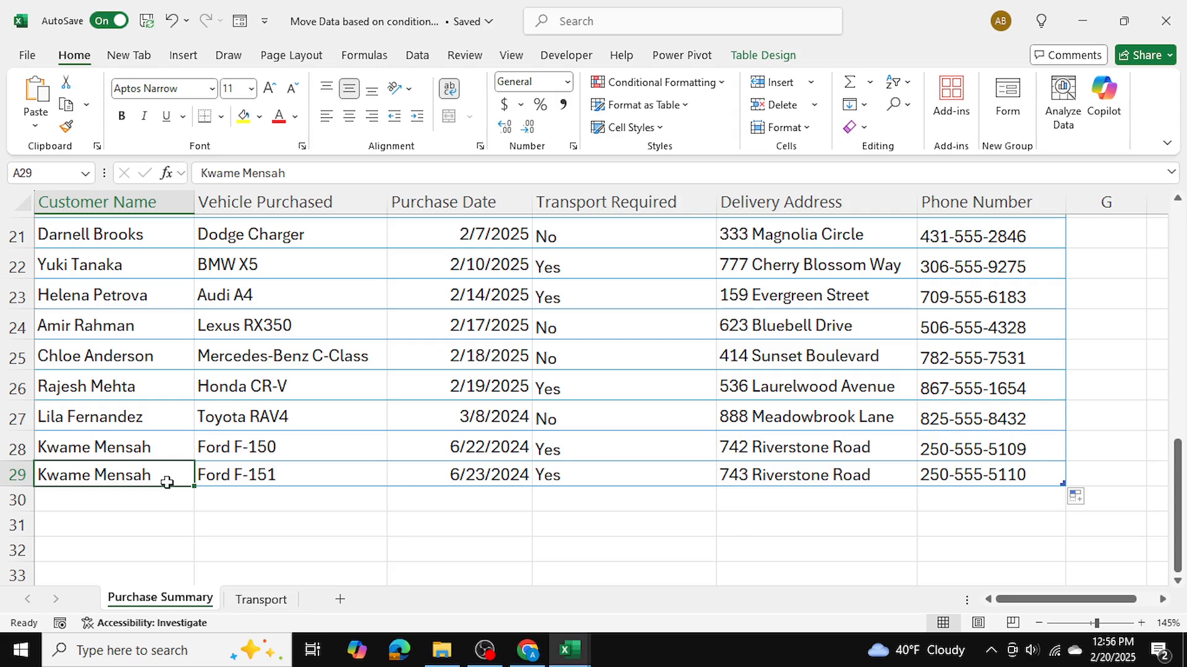
text(A)
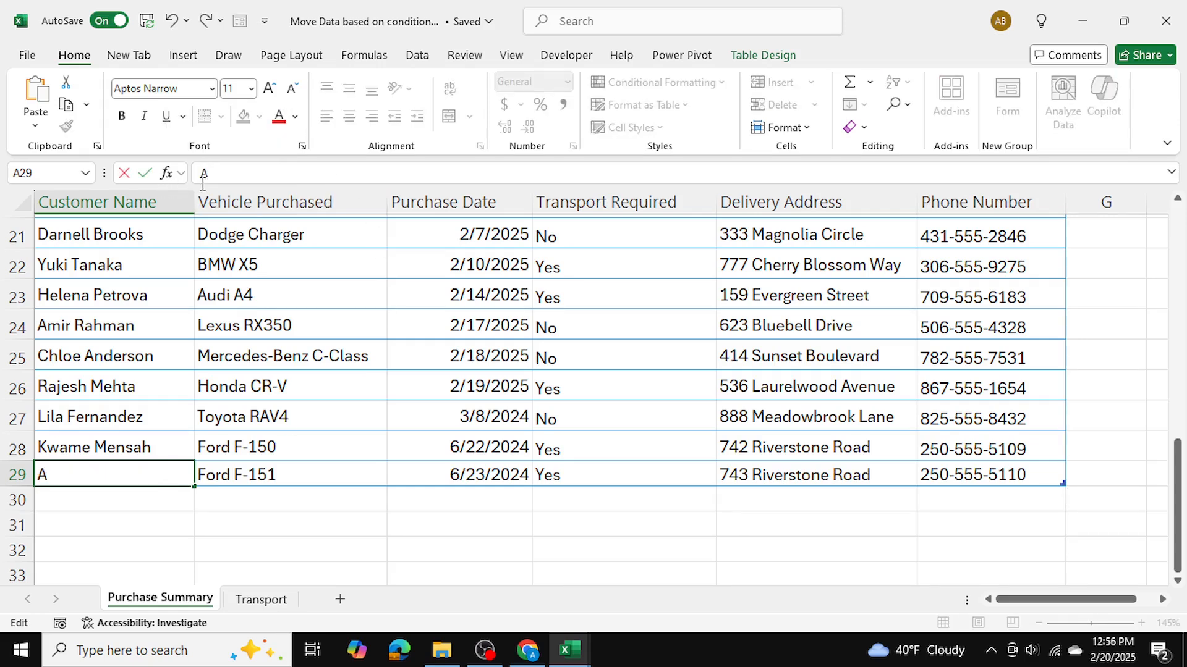
text(Anser)
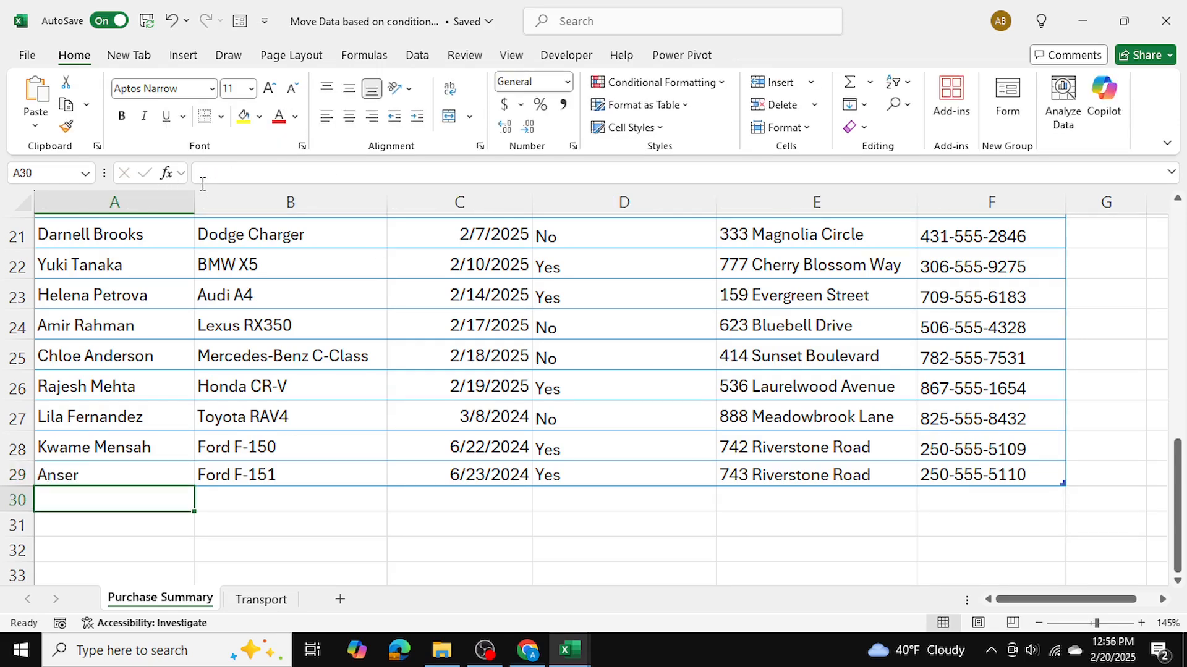
click(113, 475)
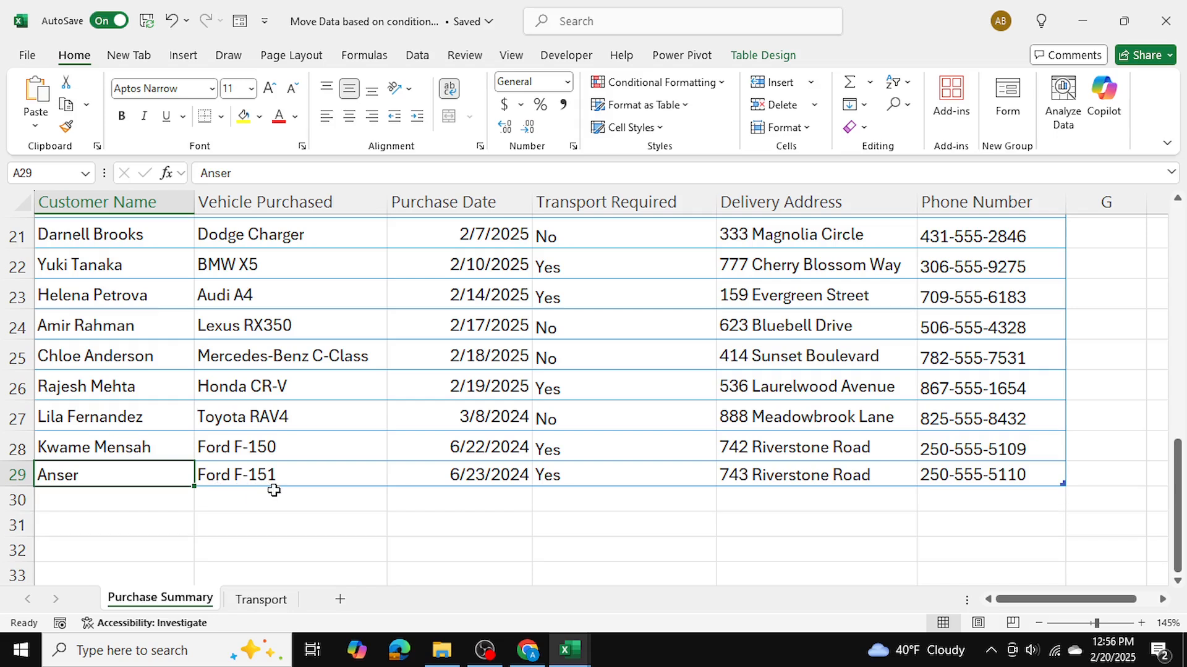
click(290, 475)
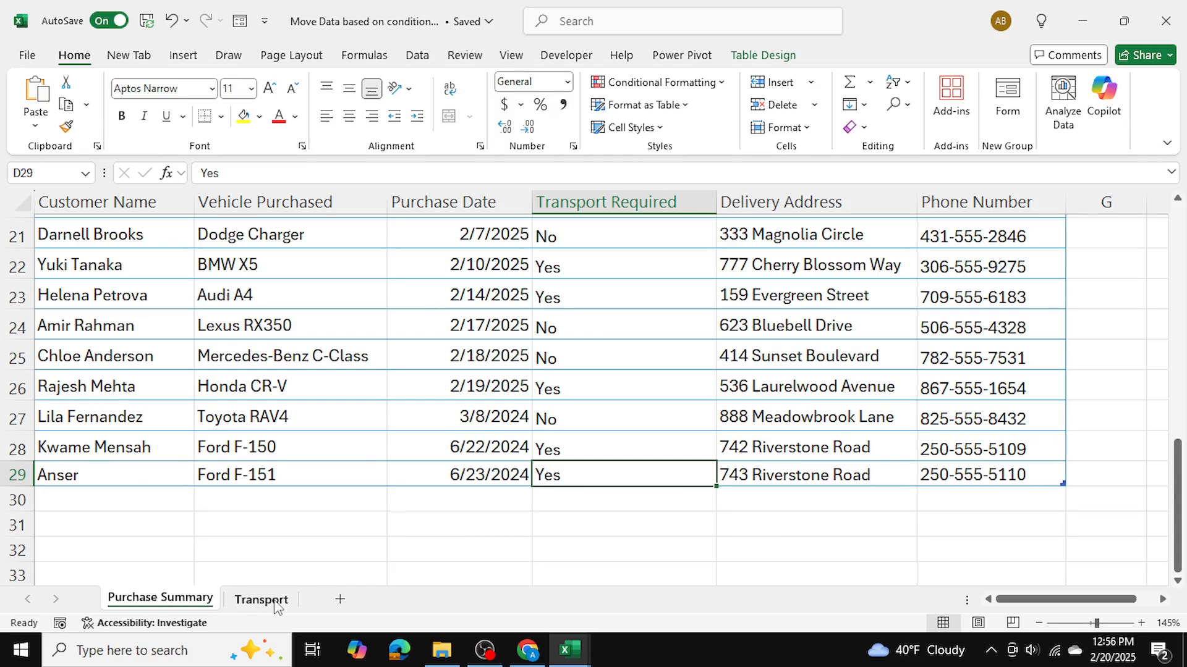
Confirm Anser appears on Transport, then verify it vanishes after Anser's status becomes No.
click(261, 600)
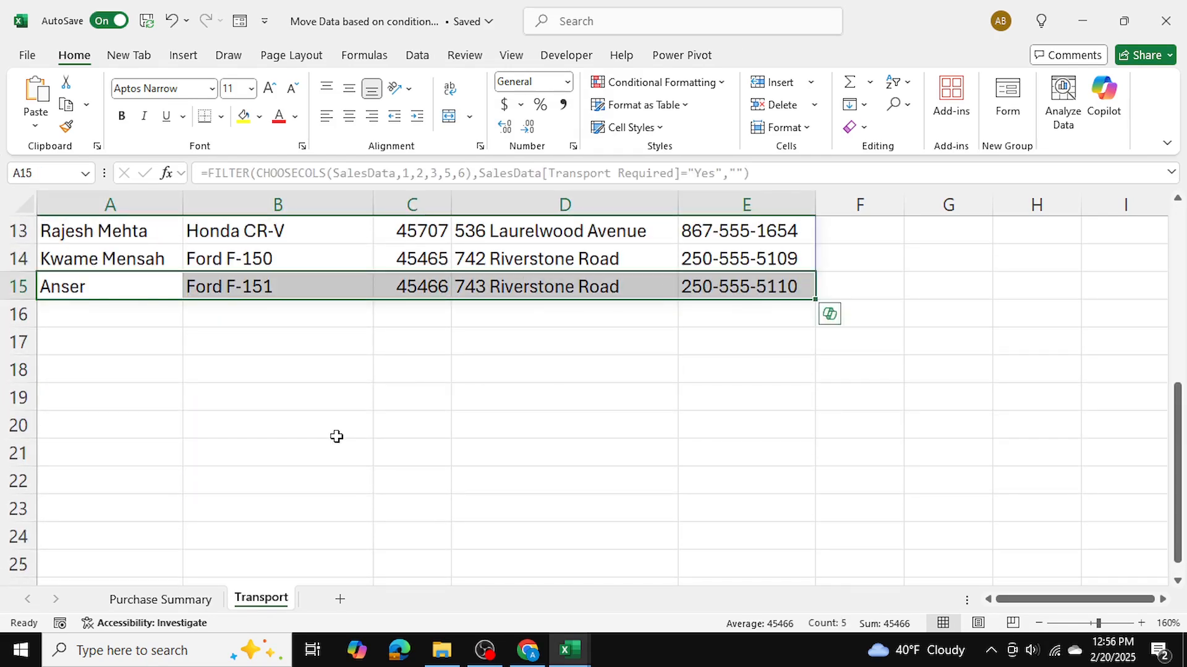
click(277, 286)
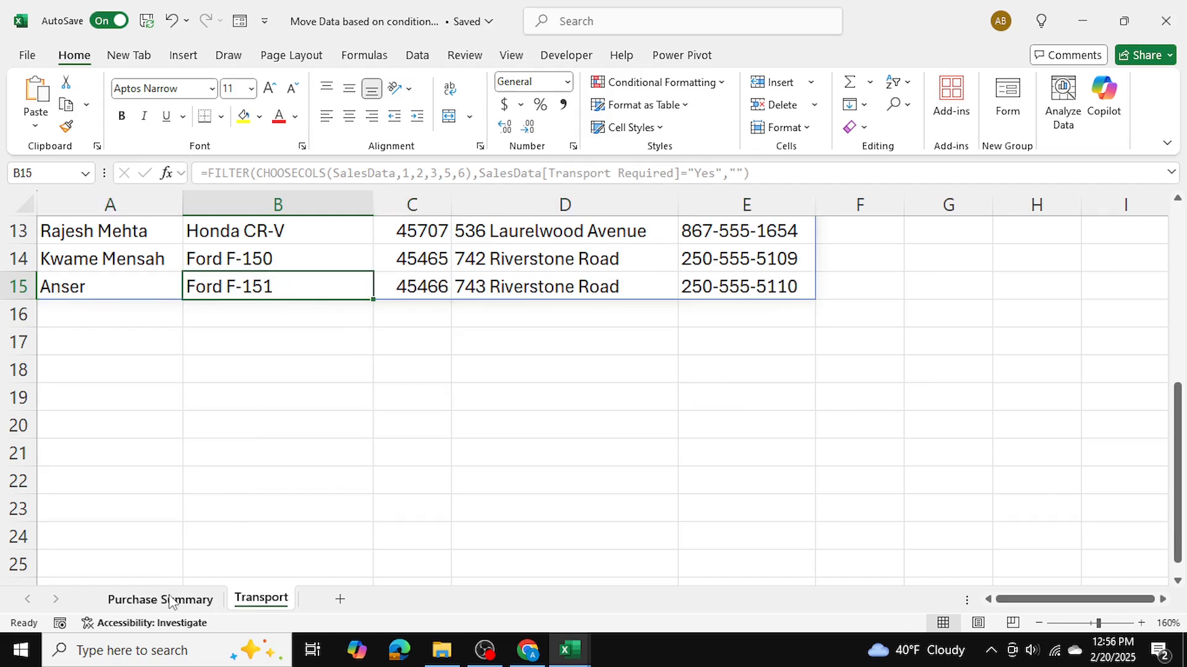
click(159, 599)
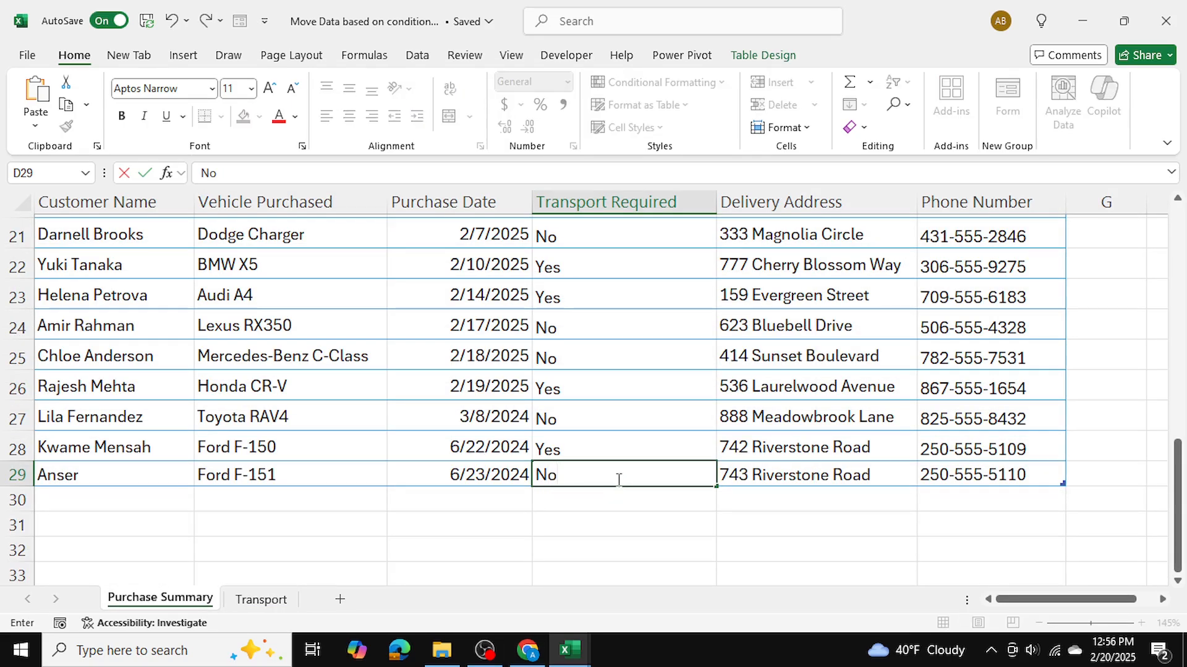
click(261, 599)
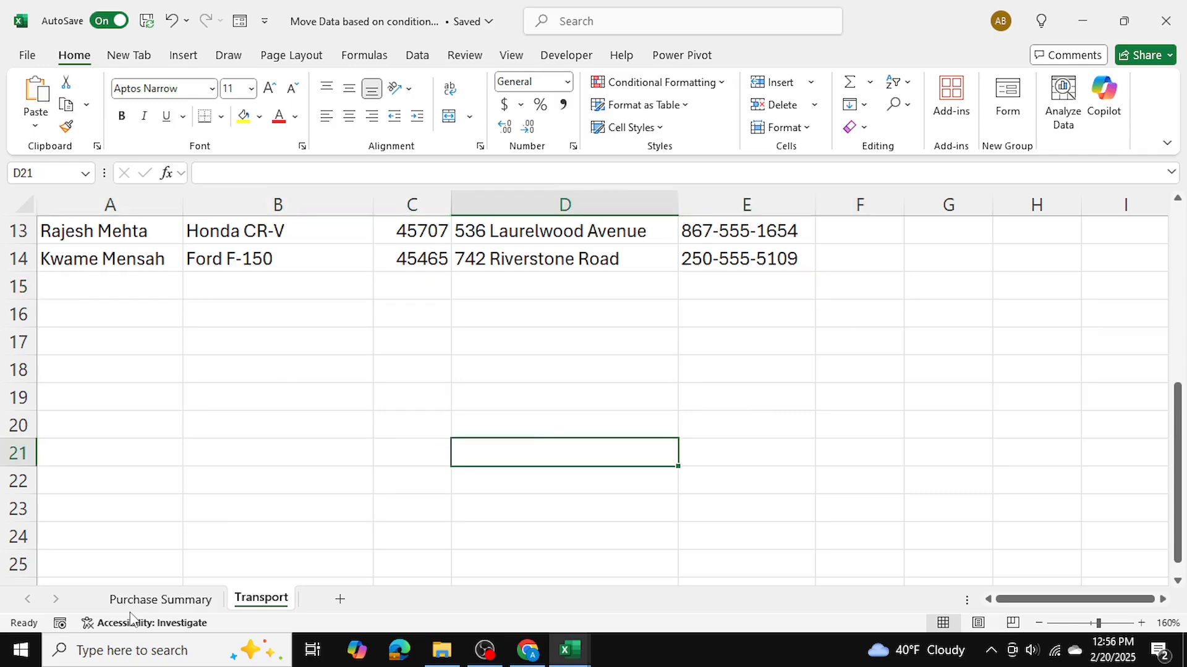
click(161, 599)
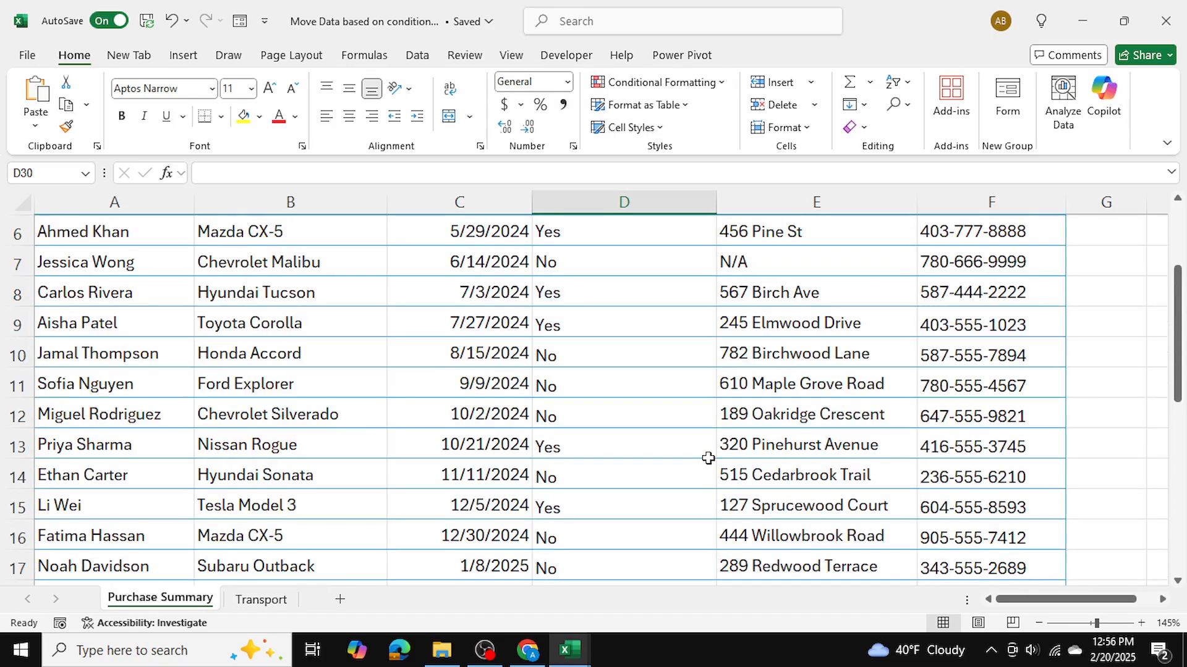